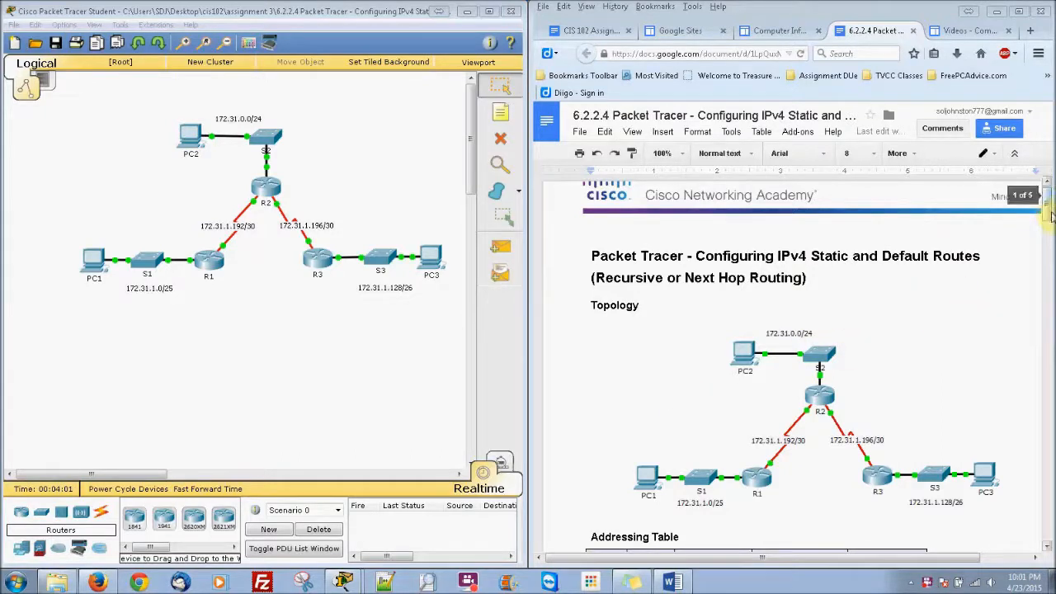
Step: Scroll the lab document from the topology down to Part 2, Step 1 for R1
{"action": "scroll", "scroll_direction": "down", "scroll_amount": 3}
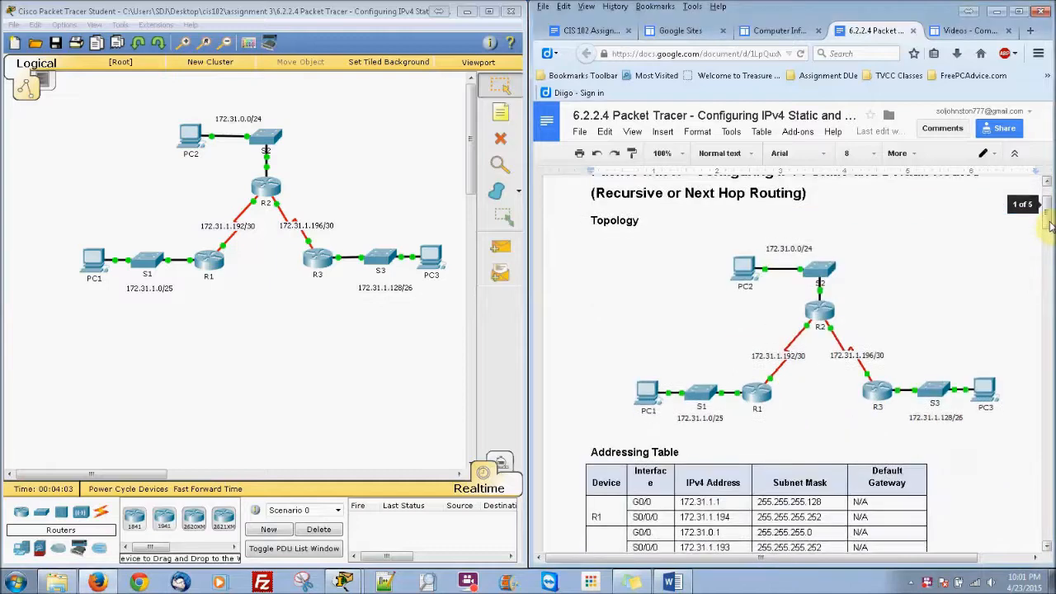
{"action": "scroll", "scroll_direction": "down", "scroll_amount": 3}
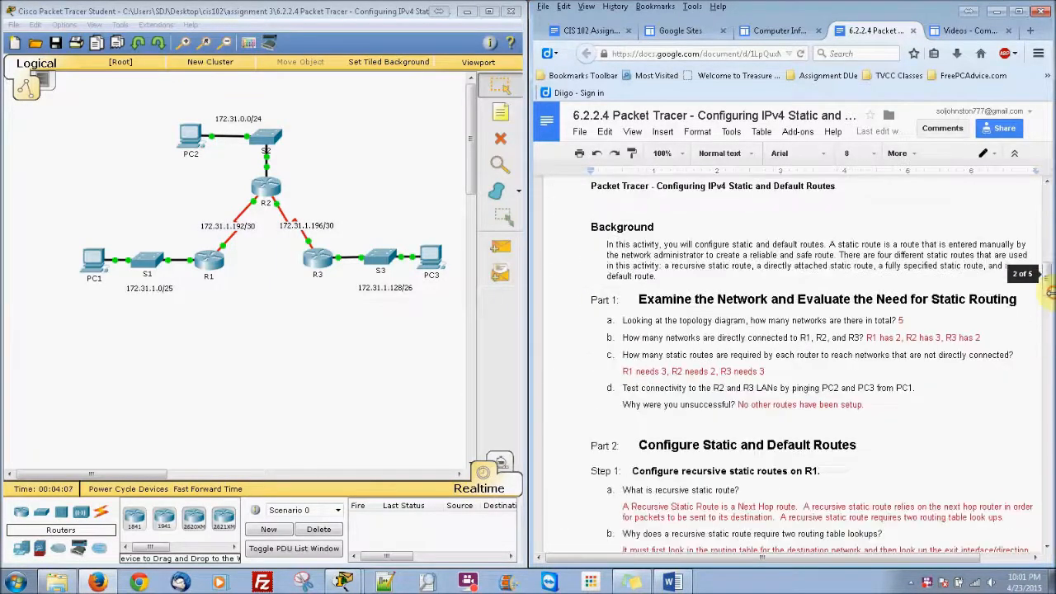
{"action": "scroll", "scroll_direction": "down", "scroll_amount": 3}
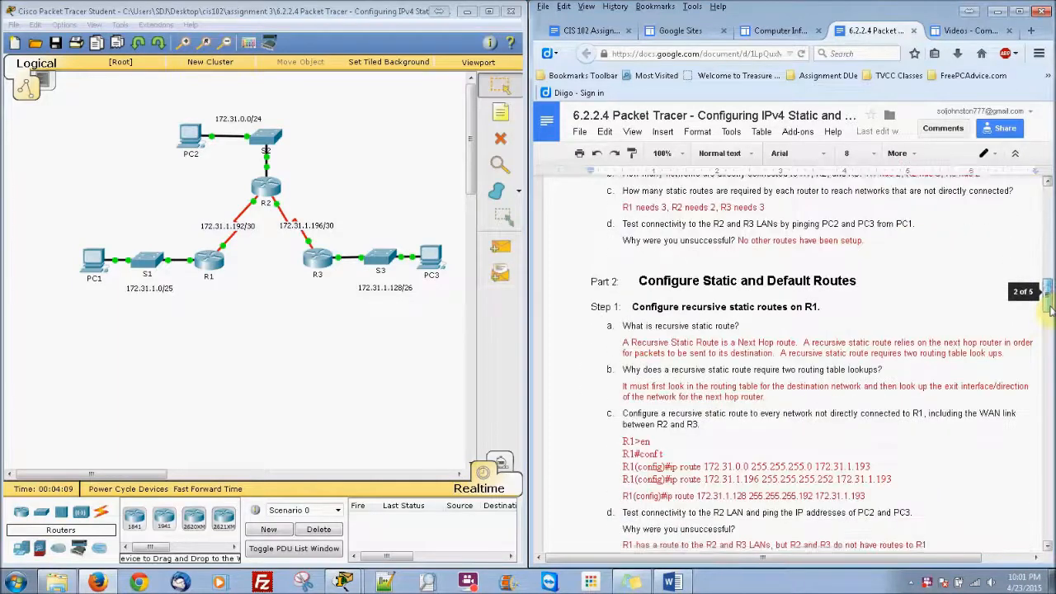
{"action": "scroll", "scroll_direction": "down", "scroll_amount": 3}
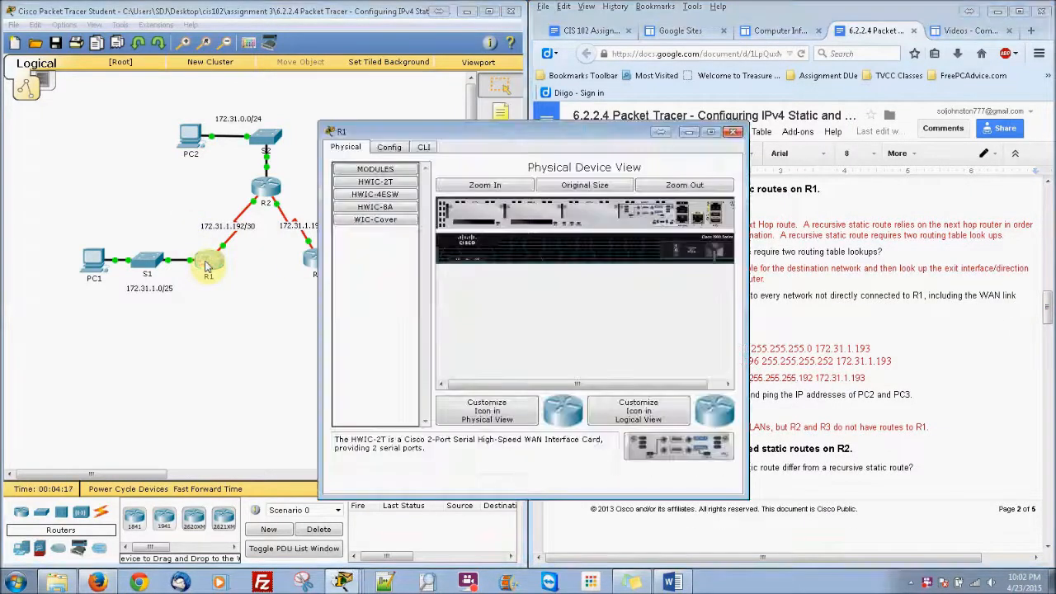
Step: Open router R1's device window from the Logical workspace
{"action": "left_click", "coordinate": [424, 147]}
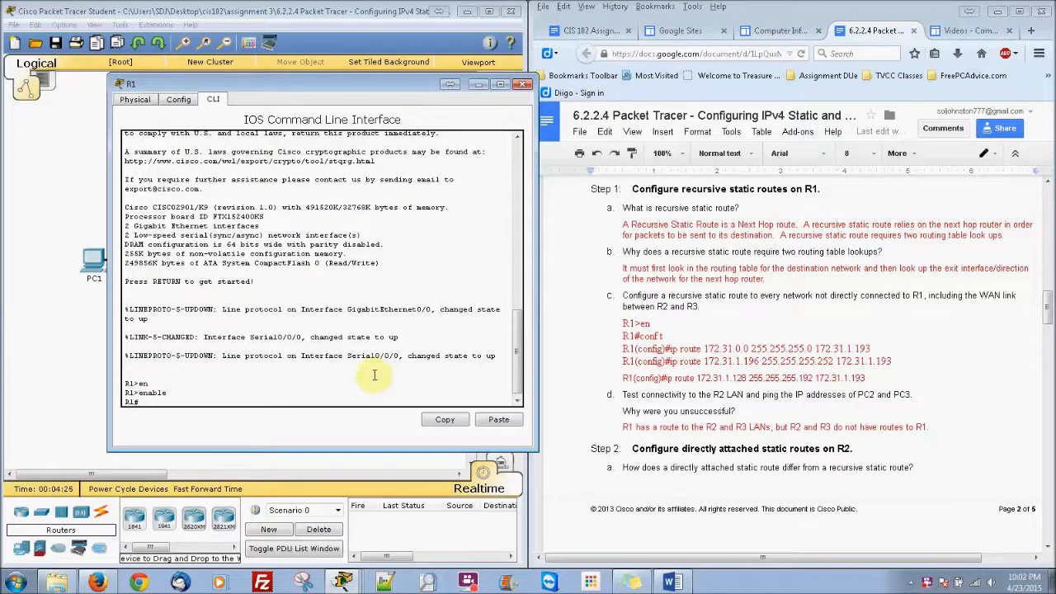
Step: Enter global configuration on R1 and add ip route 172.31.0.0 255.255.255.0 172.31.1.93
{"action": "type", "text": "configure terminal"}
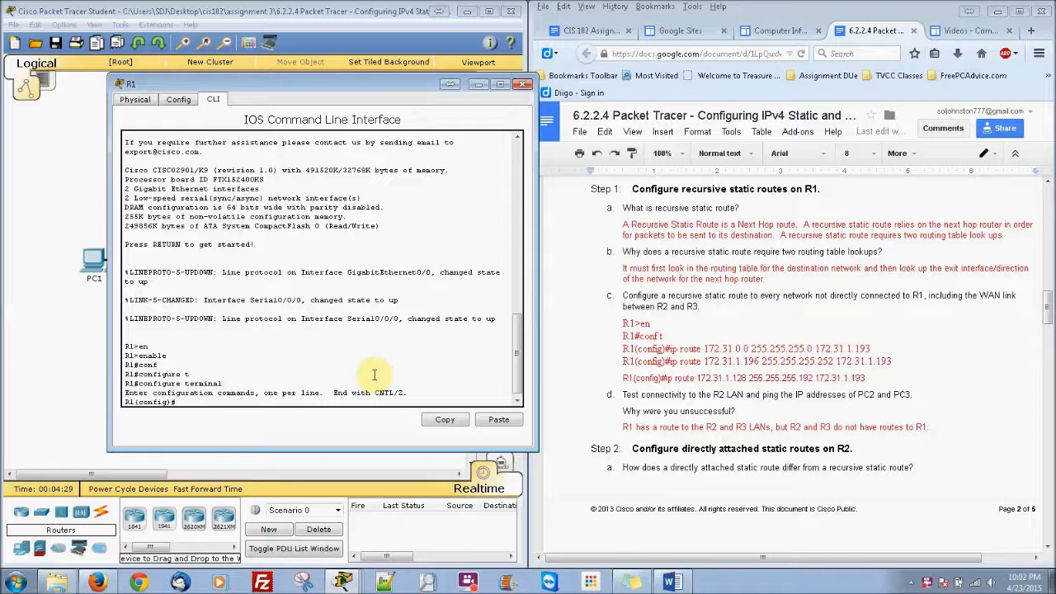
{"action": "type", "text": "ip route"}
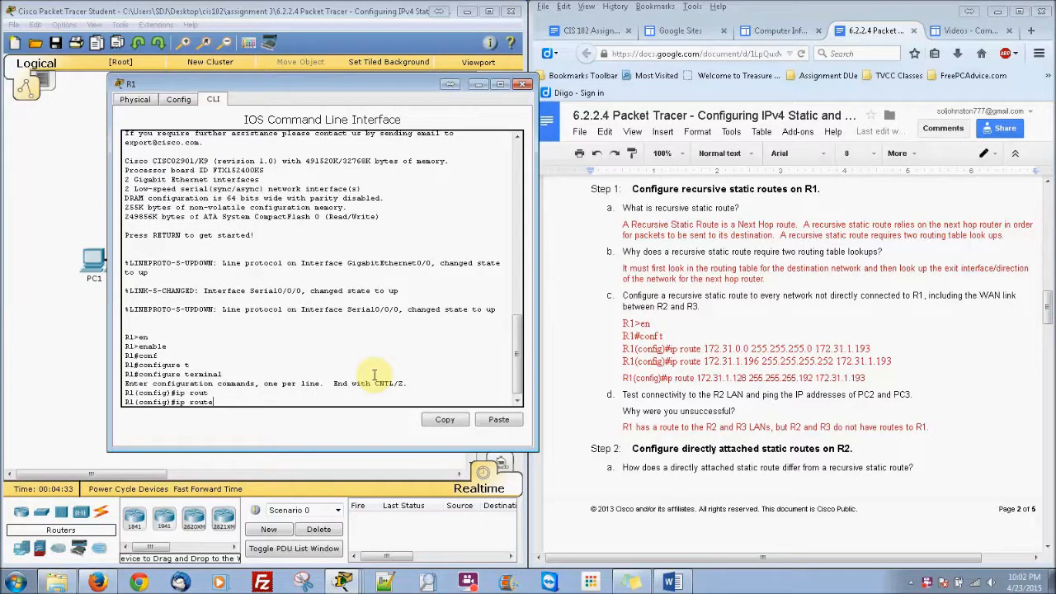
{"action": "type", "text": "172.31.0.0 255.255.255"}
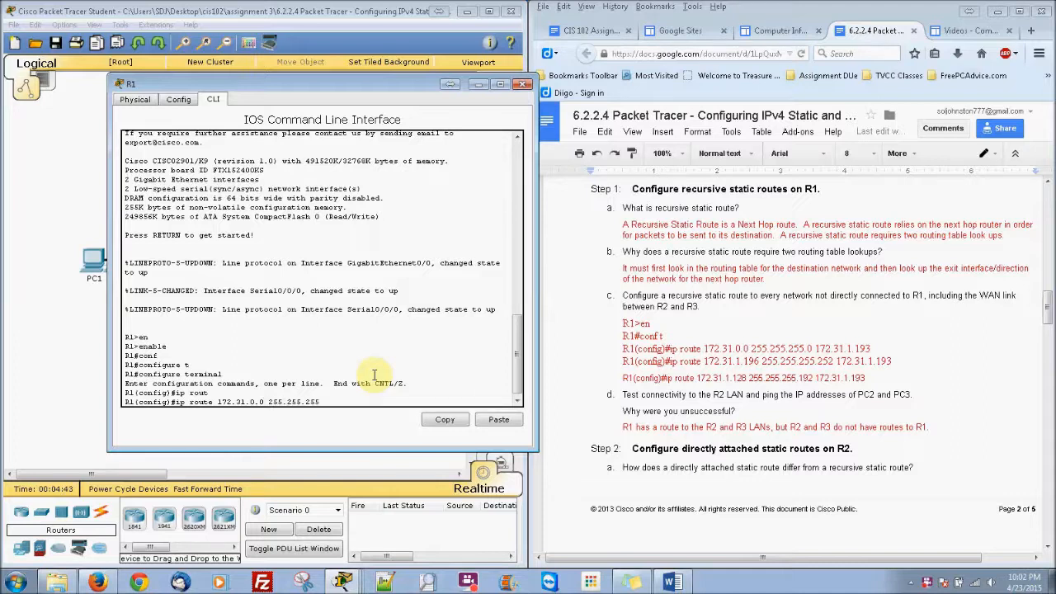
{"action": "type", "text": "0"}
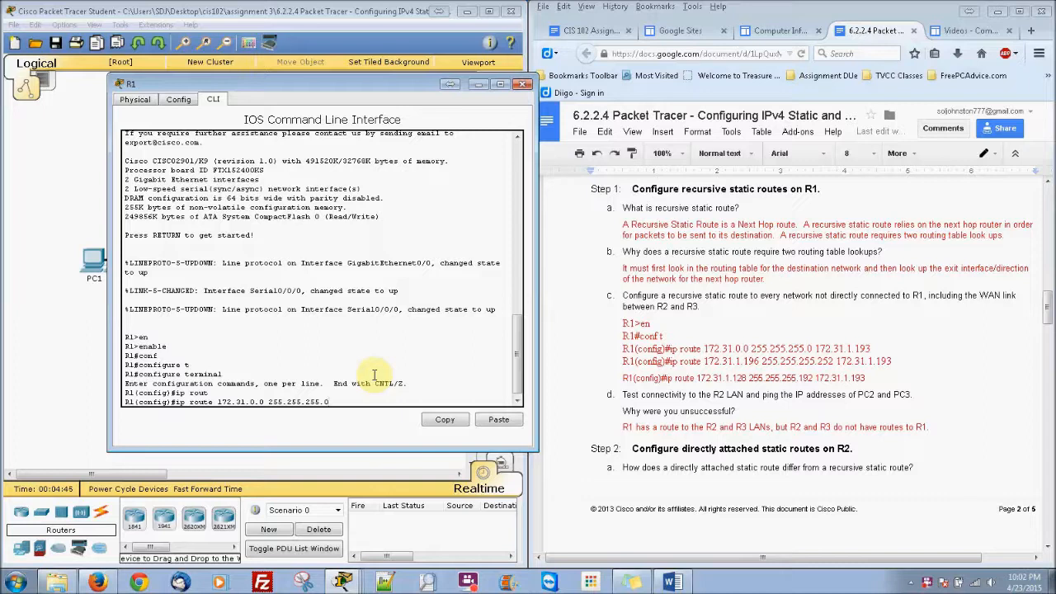
{"action": "type", "text": "172.31.1."}
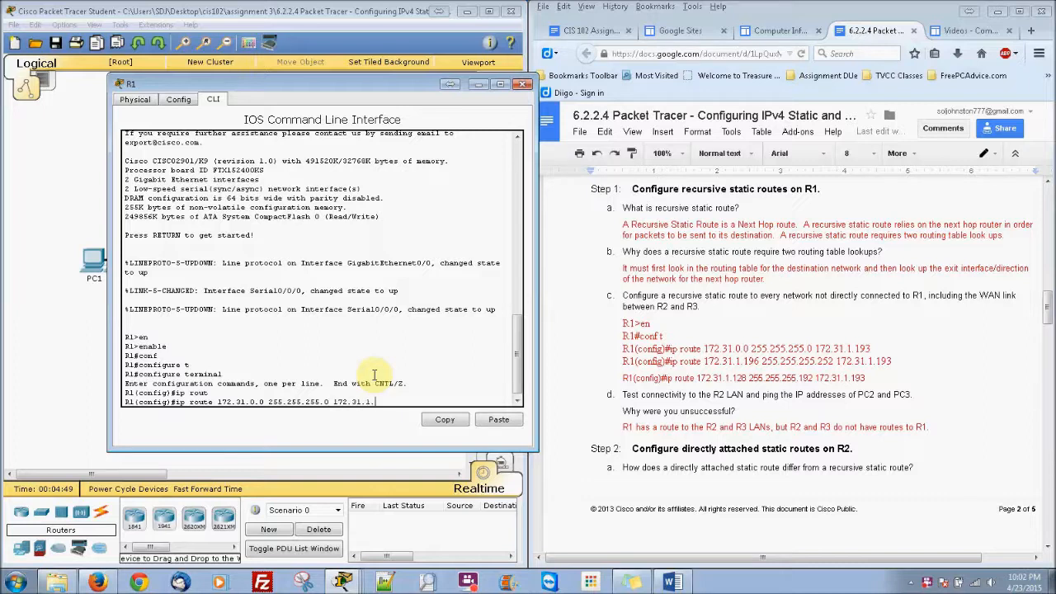
{"action": "type", "text": "93"}
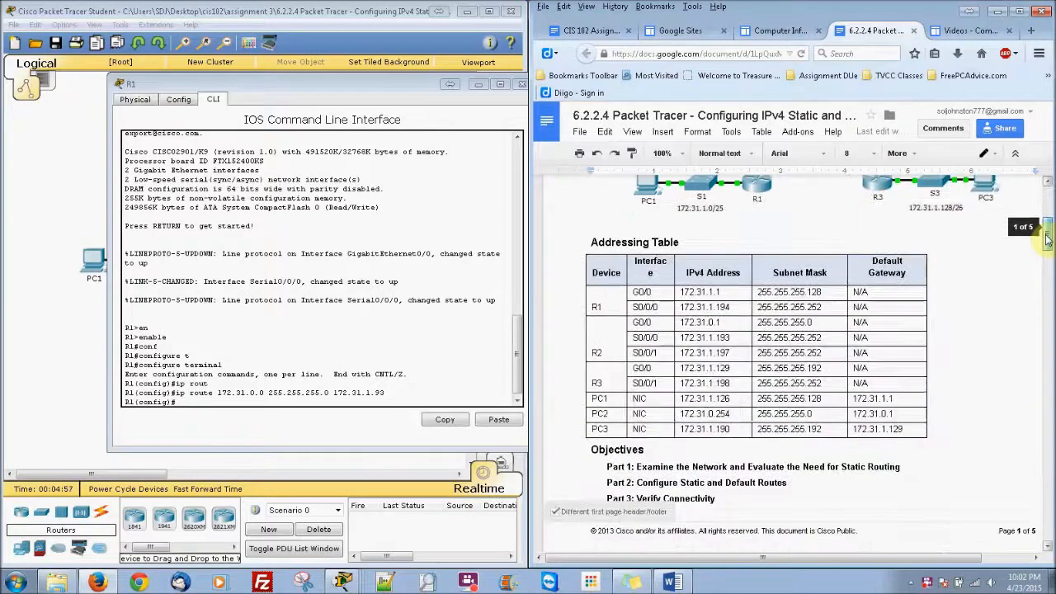
{"action": "scroll", "scroll_direction": "down", "scroll_amount": 3}
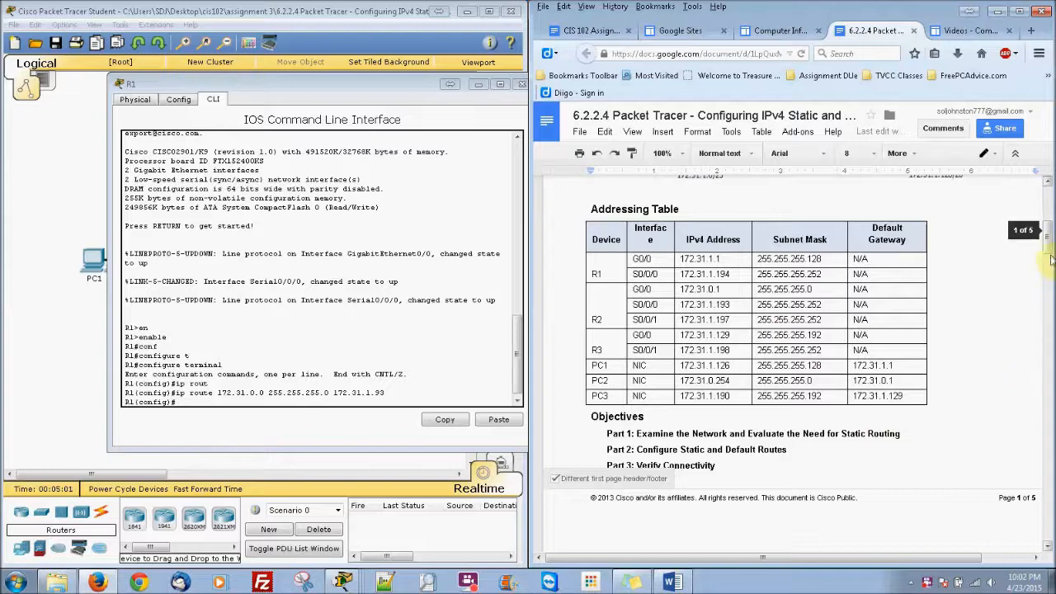
{"action": "scroll", "scroll_direction": "down", "scroll_amount": 3}
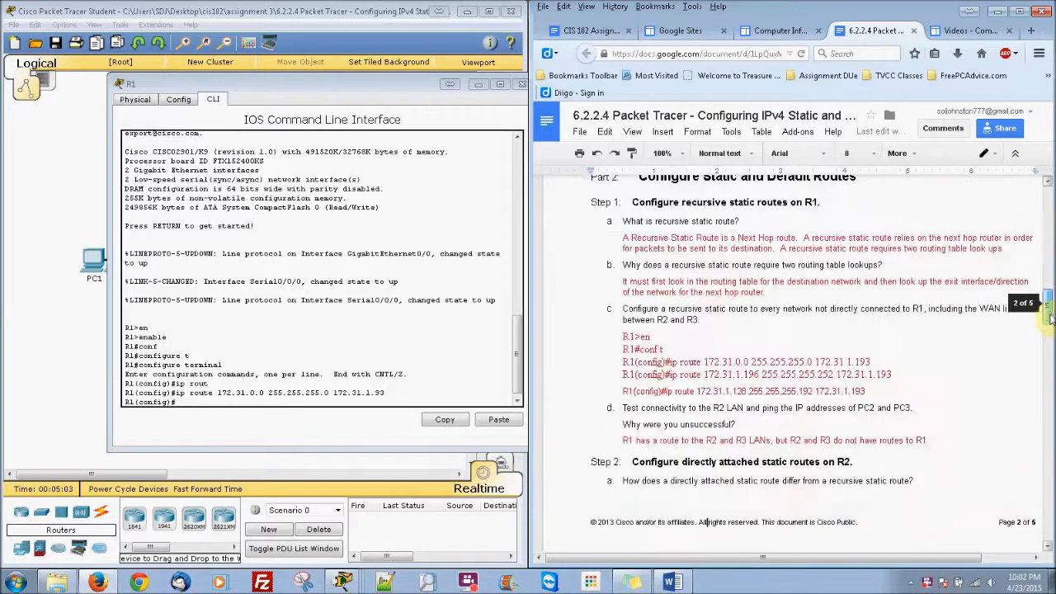
{"action": "scroll", "scroll_direction": "down", "scroll_amount": 3}
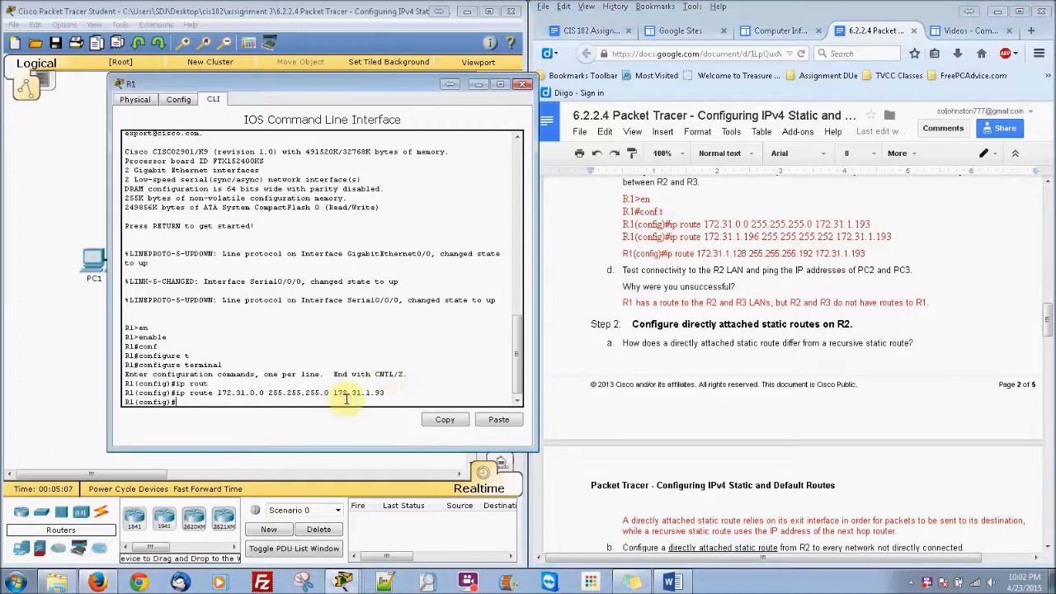
Step: Add R1 route to 172.31.1.196 255.255.255.252 via 172.31.1.193
{"action": "type", "text": "ip r"}
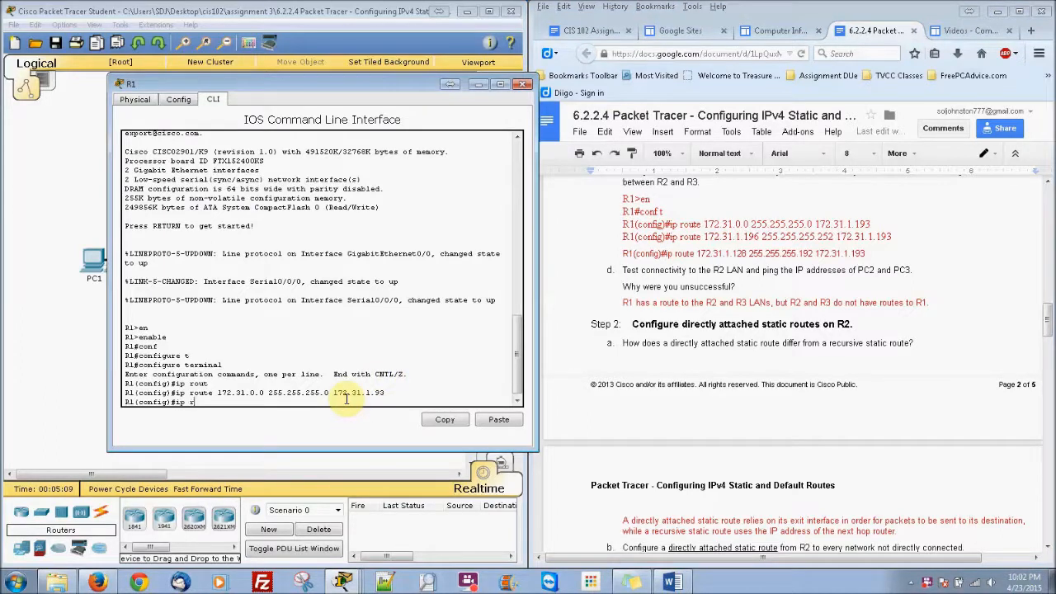
{"action": "type", "text": "oute"}
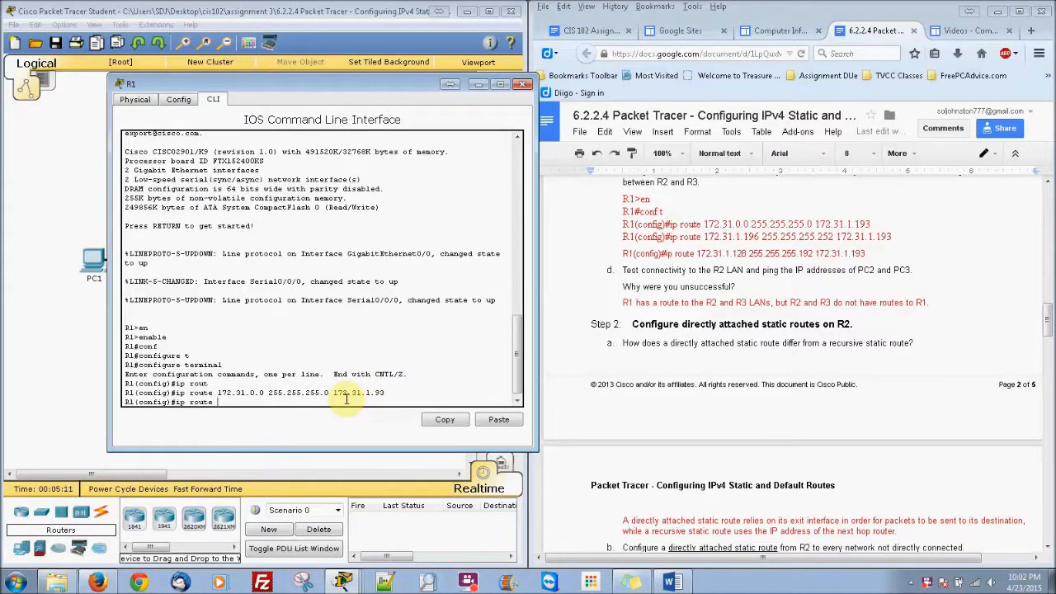
{"action": "type", "text": "172."}
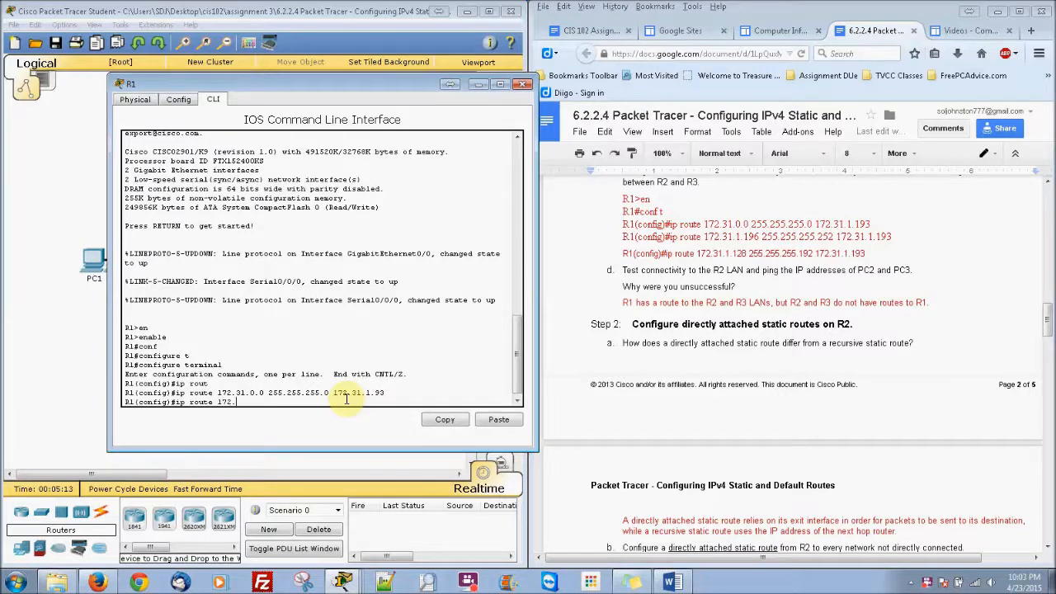
{"action": "type", "text": ".31.1.19"}
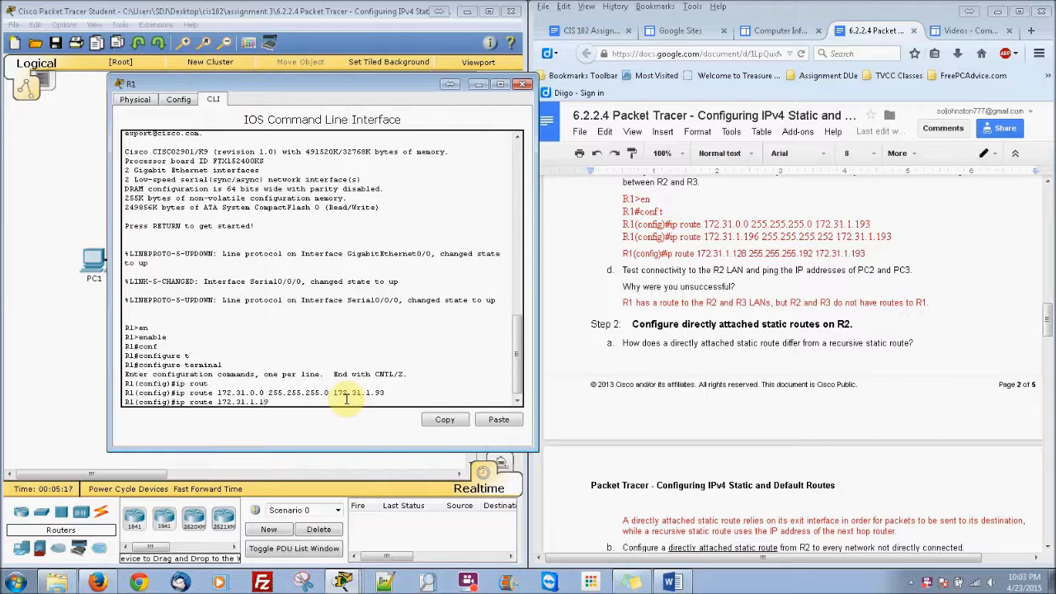
{"action": "type", "text": "6 2"}
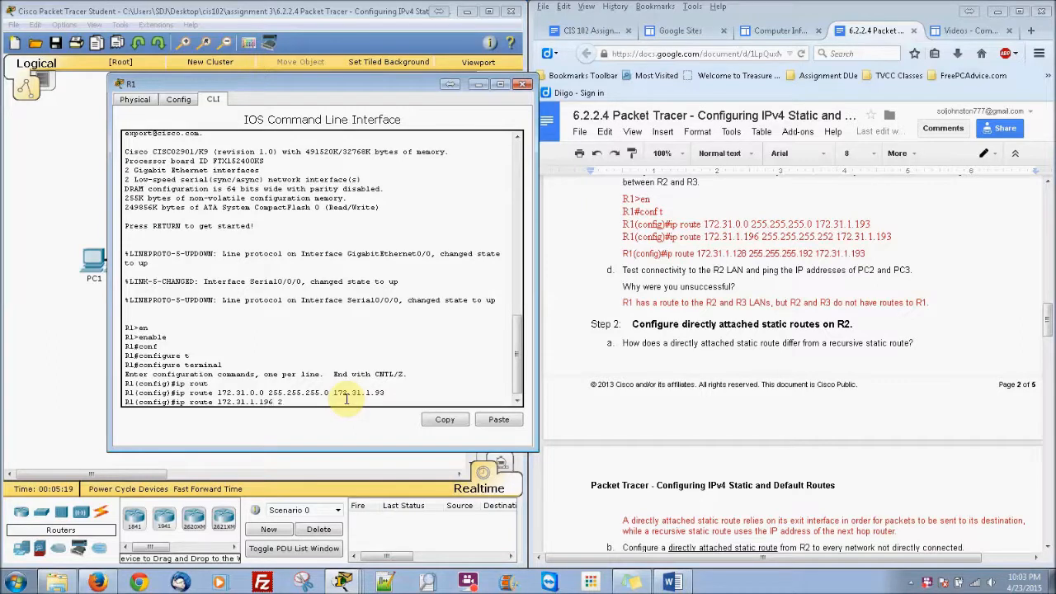
{"action": "type", "text": "55.255.255.252"}
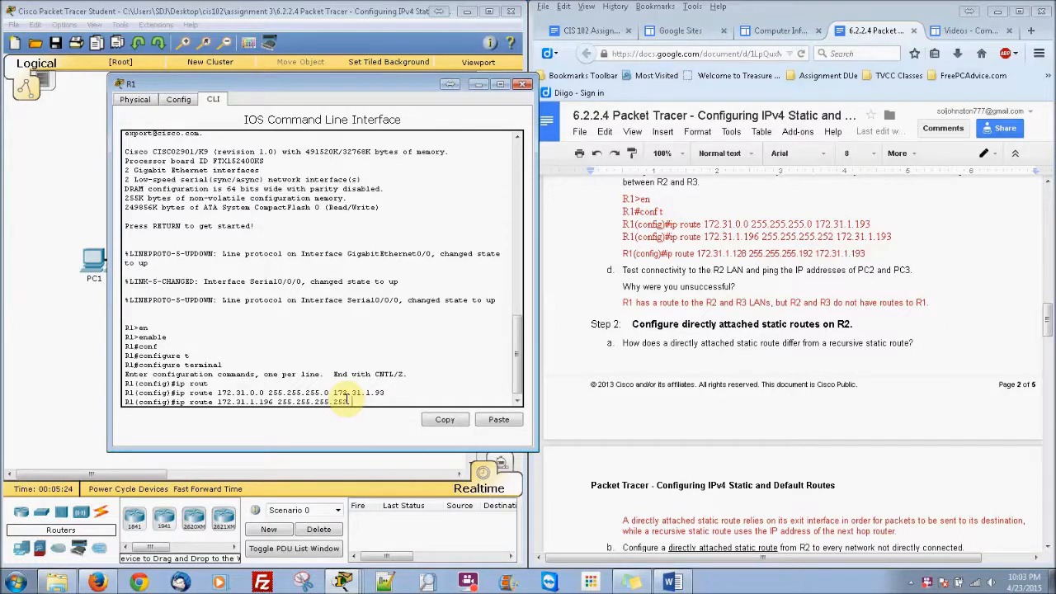
{"action": "type", "text": "172."}
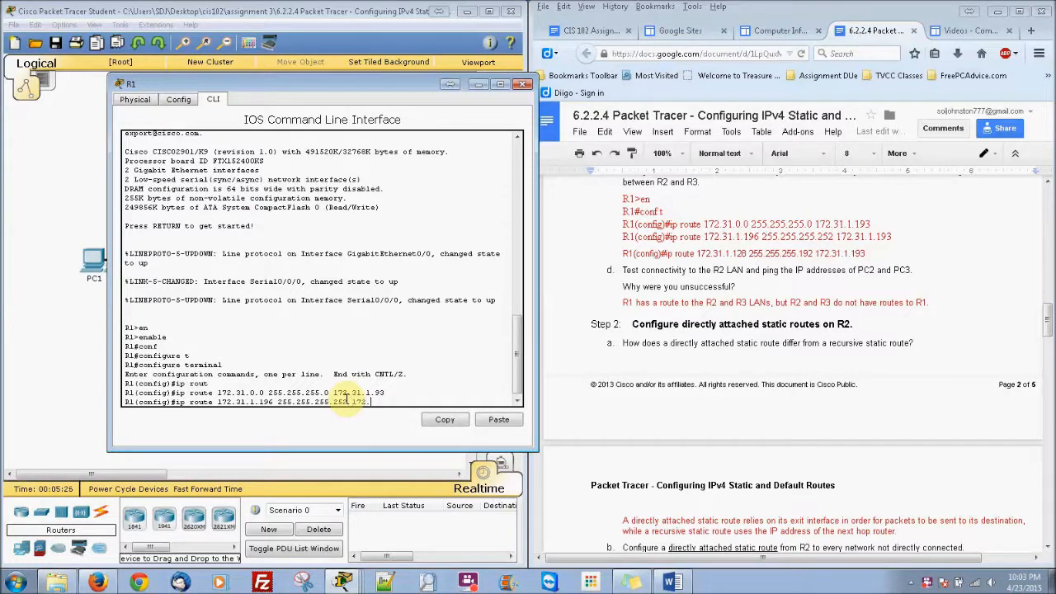
{"action": "type", "text": "172.31.1.193"}
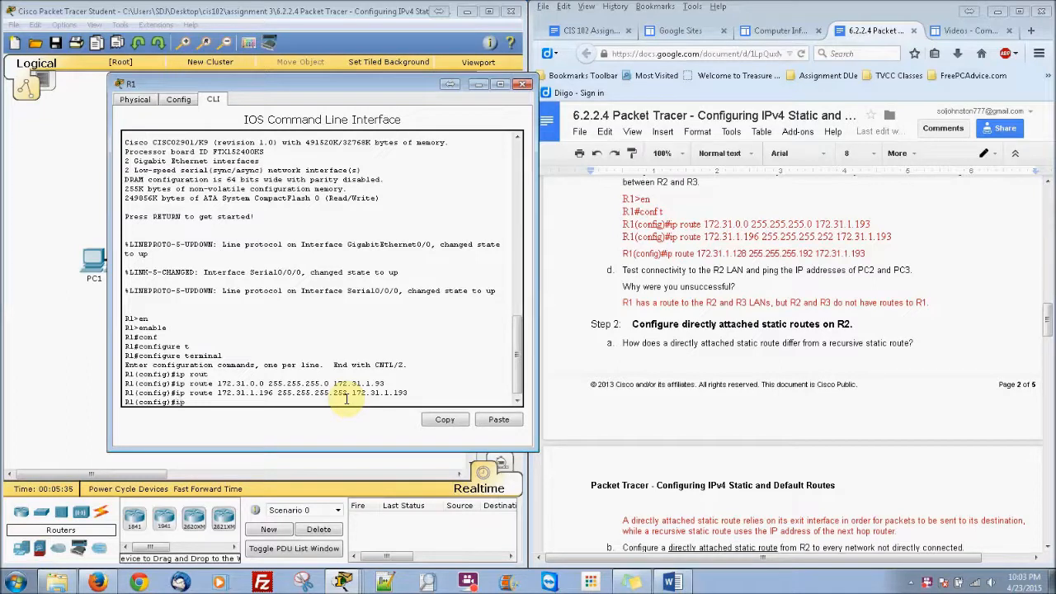
Step: Add R1 route to 172.31.1.128 255.255.255.192 via 172.31.1.193
{"action": "type", "text": "ip route"}
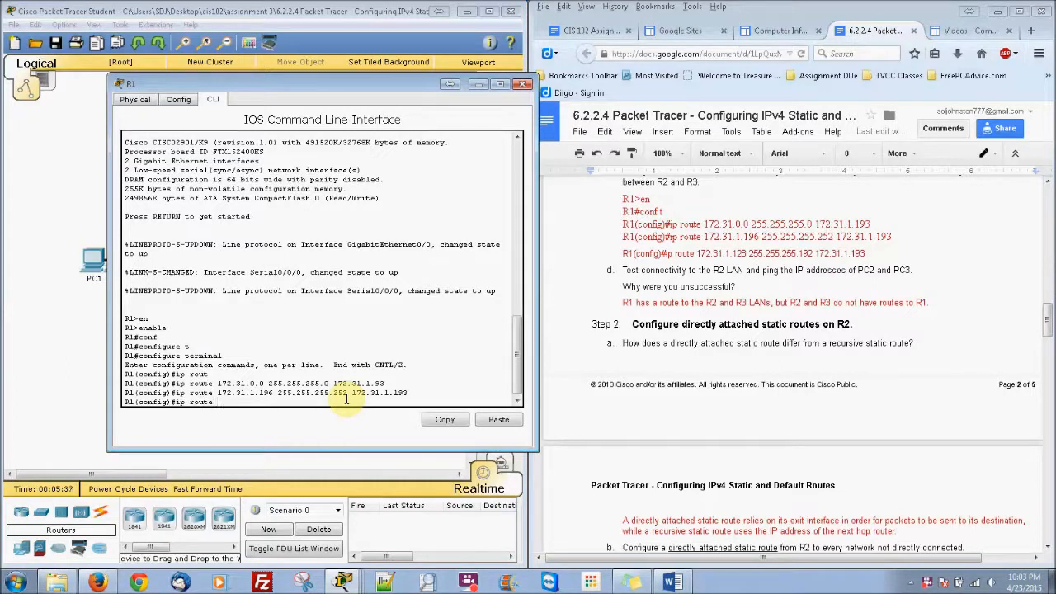
{"action": "type", "text": "172.31.1.128"}
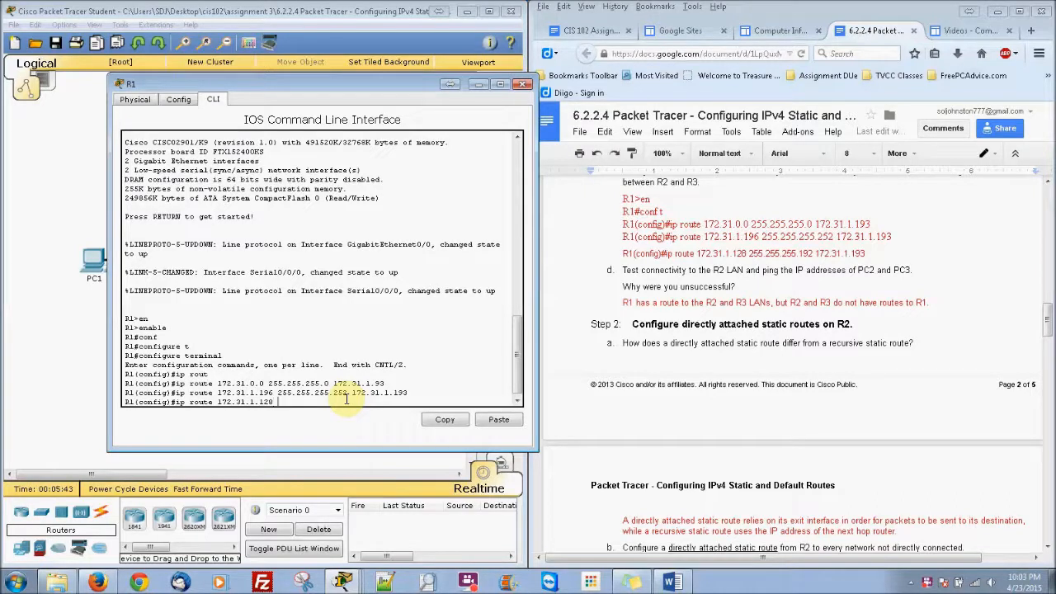
{"action": "type", "text": "255.255.255.192"}
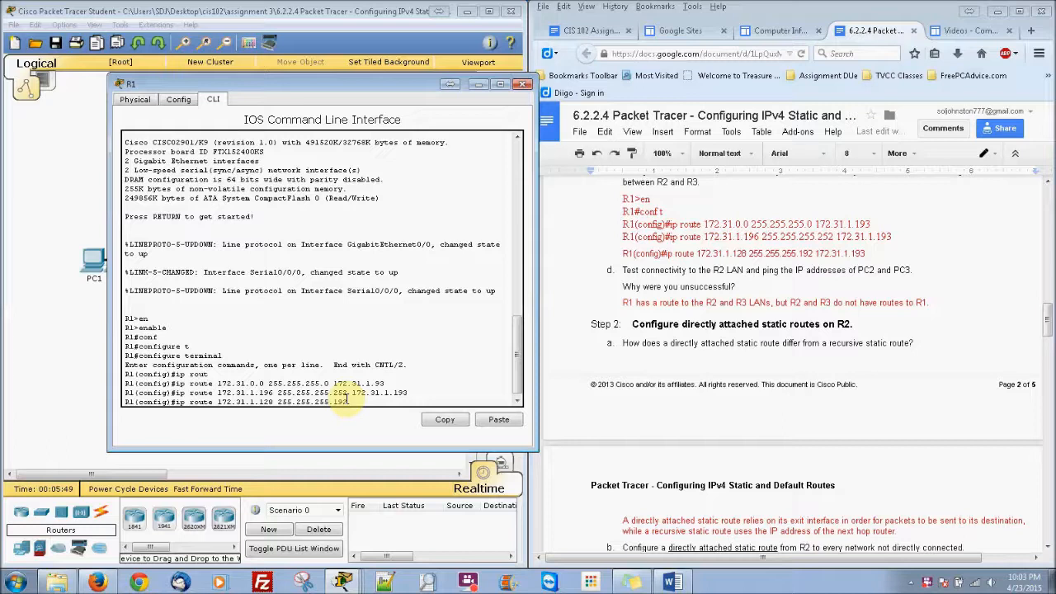
{"action": "type", "text": "172.31.1.193"}
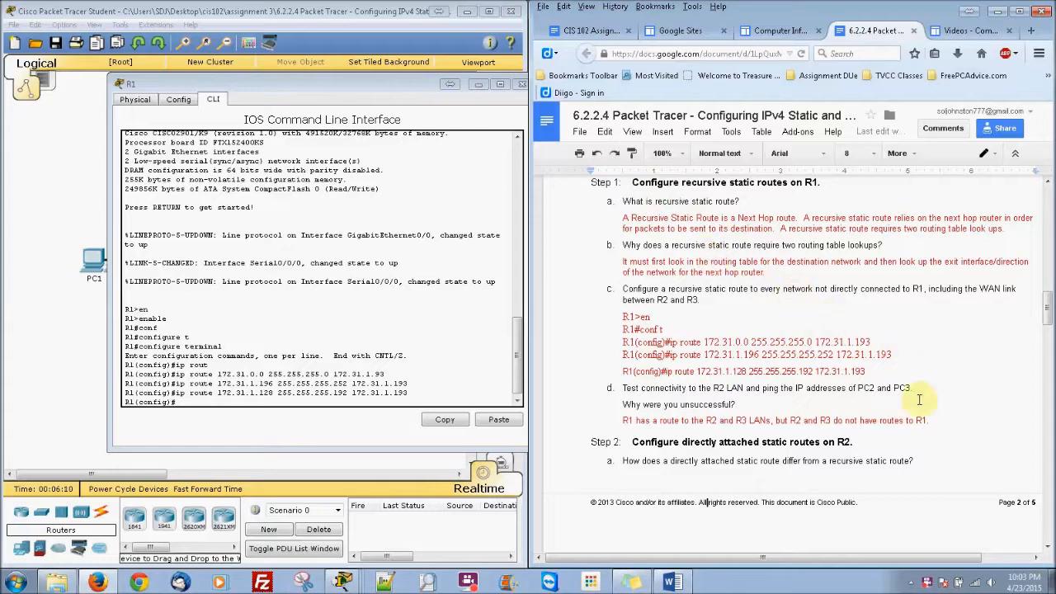
Step: Scroll the lab document down to Part 2, Step 2's R2 route commands
{"action": "scroll", "scroll_direction": "down", "scroll_amount": 3}
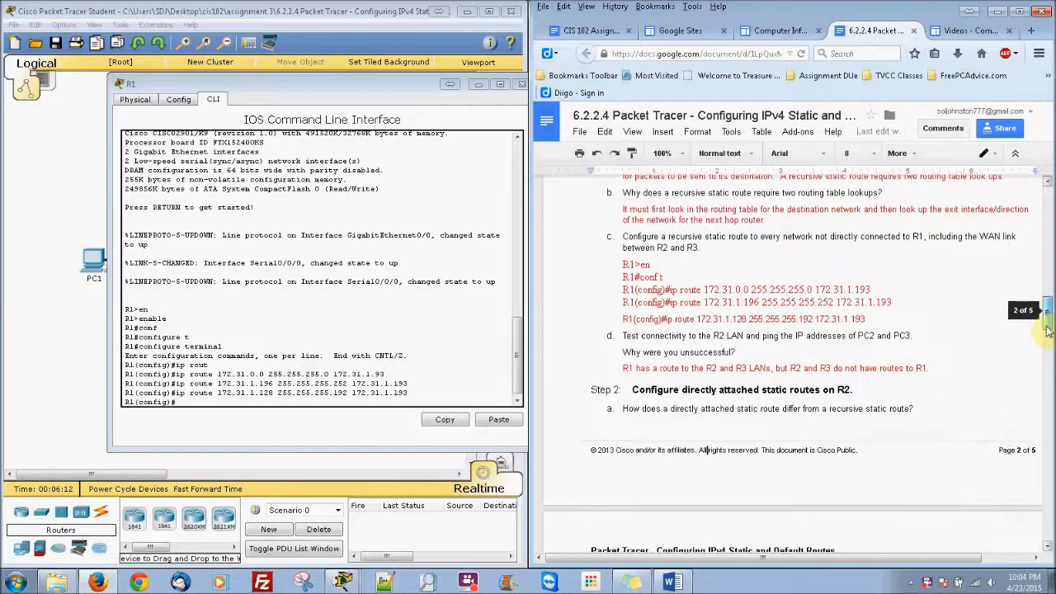
{"action": "scroll", "scroll_direction": "down", "scroll_amount": 3}
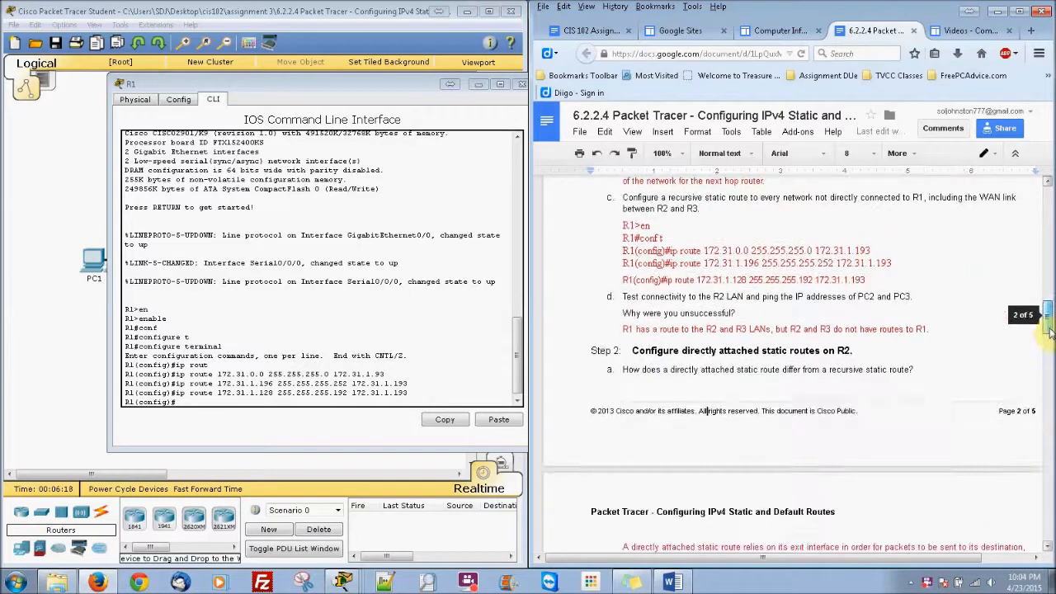
{"action": "scroll", "scroll_direction": "down", "scroll_amount": 3}
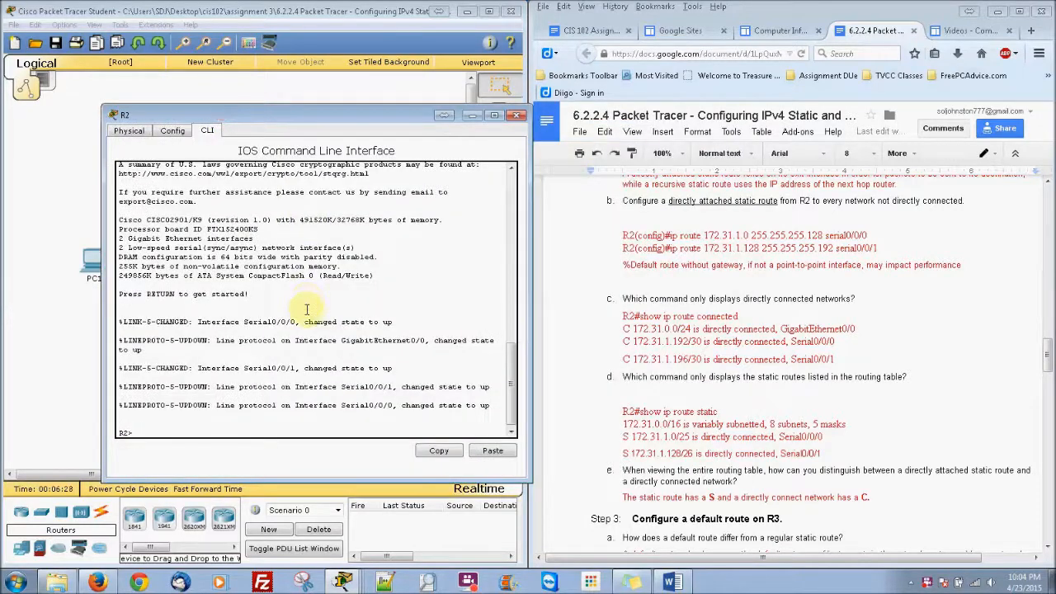
Step: Enter configuration mode on R2 and add route 172.31.1.0/25 out Serial0/0/0
{"action": "type", "text": "en"}
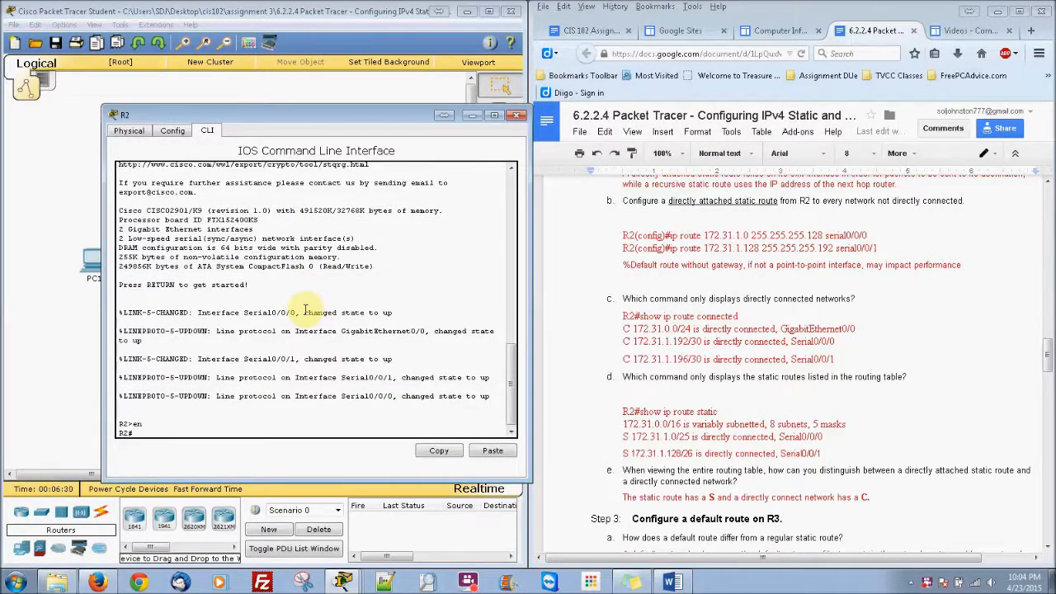
{"action": "type", "text": "conf t"}
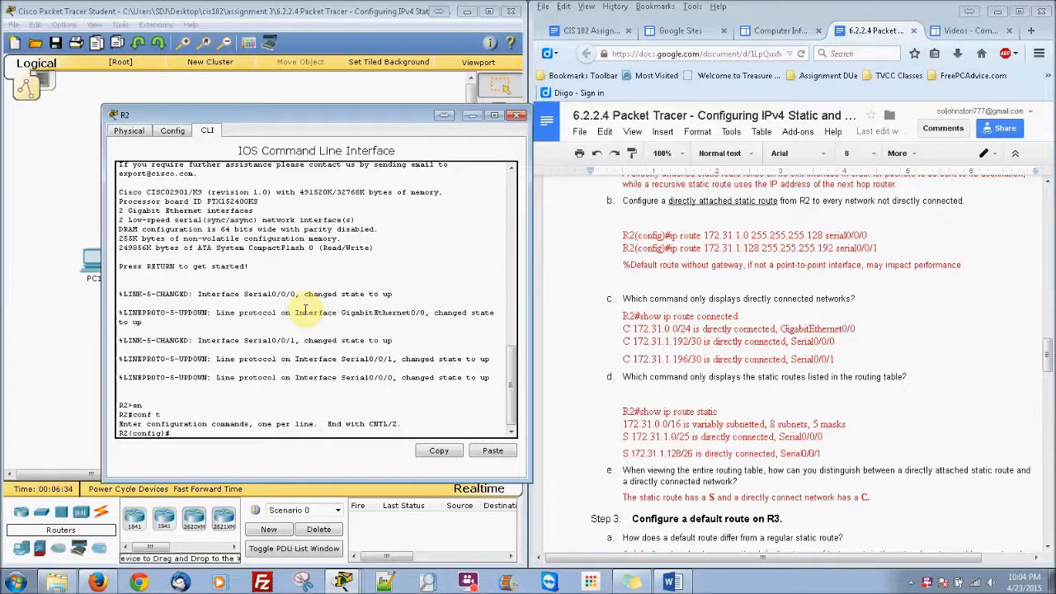
{"action": "type", "text": "i"}
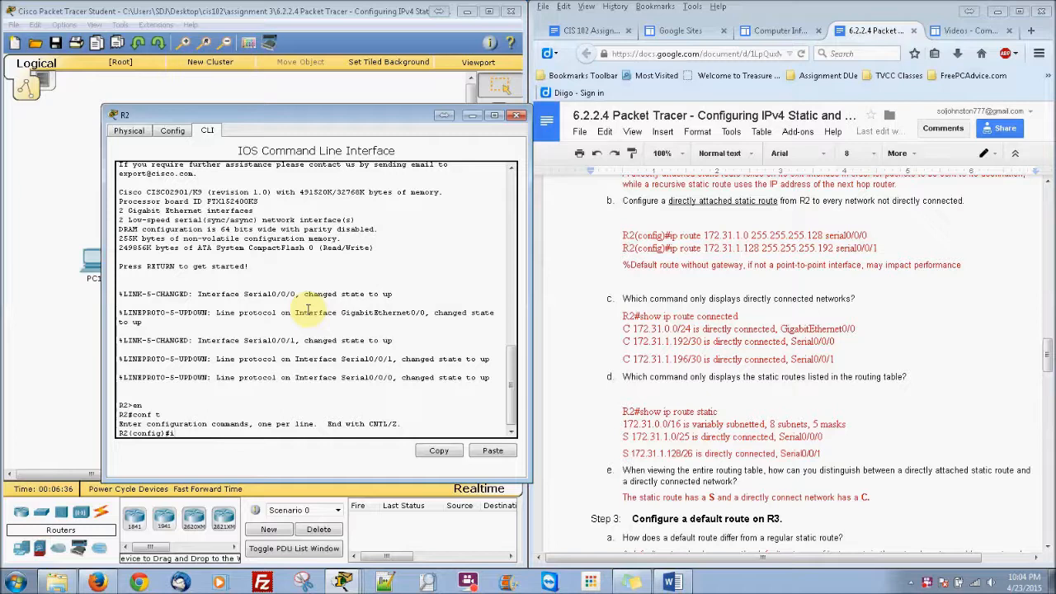
{"action": "type", "text": "p route"}
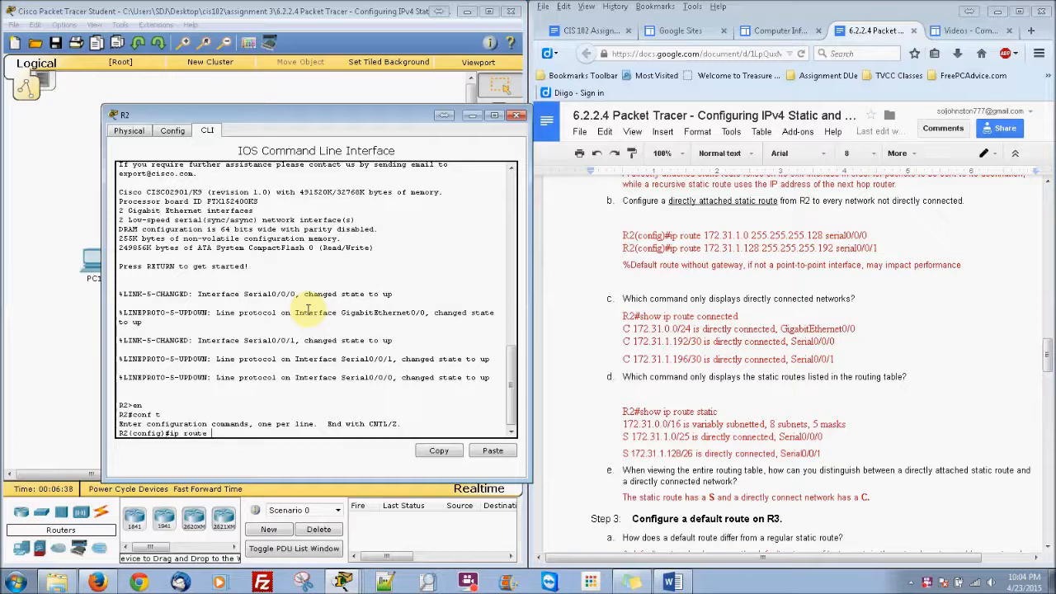
{"action": "type", "text": "172.31.1.0"}
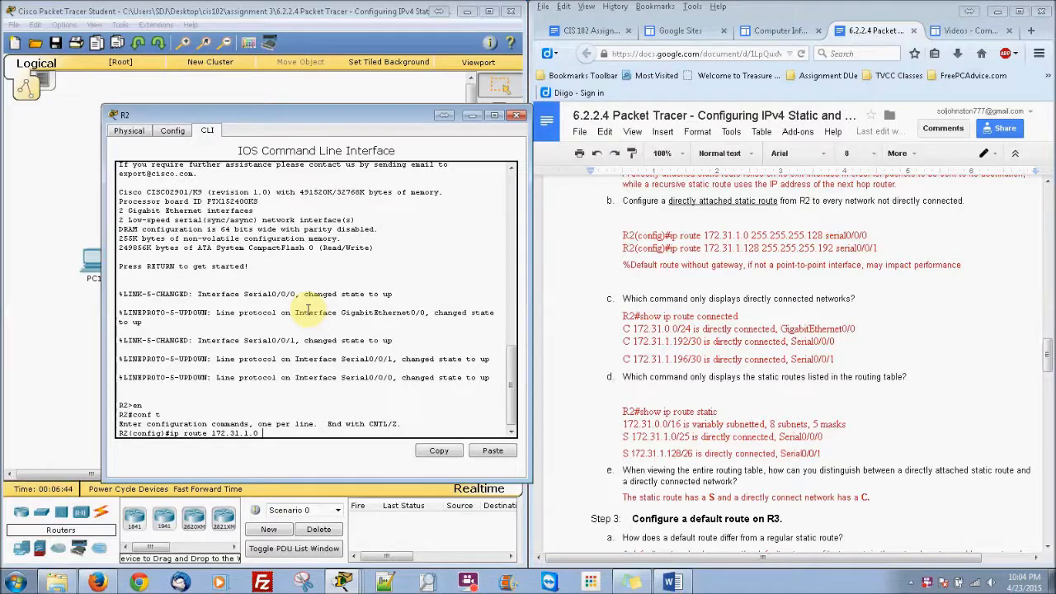
{"action": "type", "text": "255.255.255.128 s"}
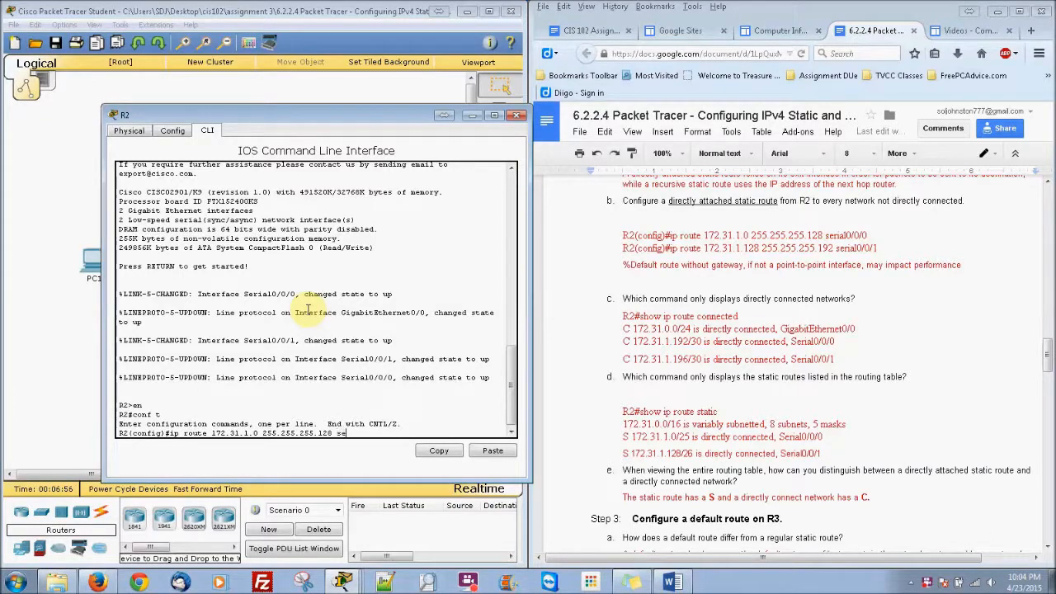
{"action": "type", "text": "erial"}
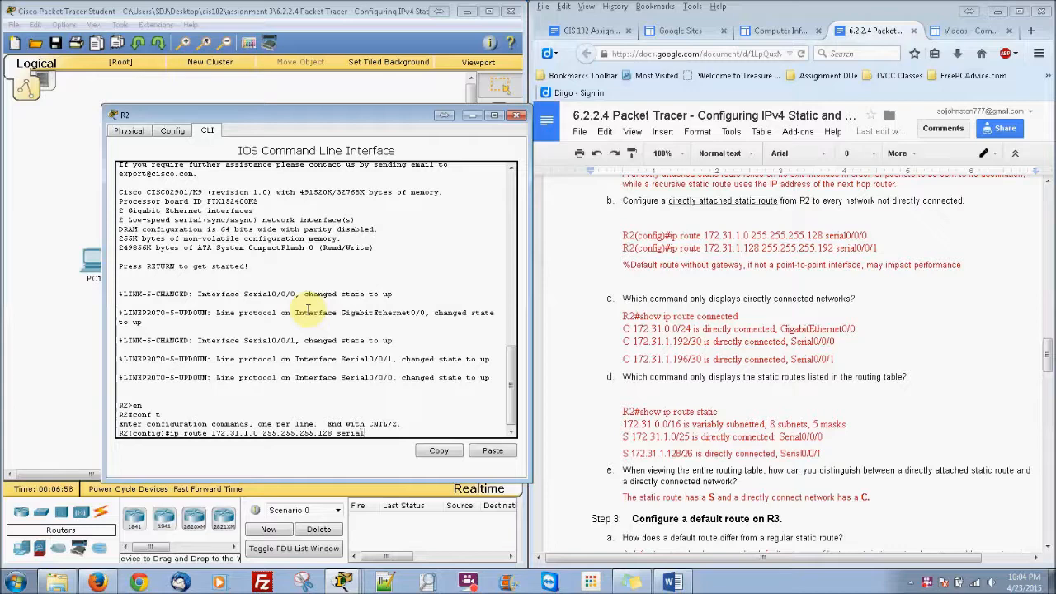
{"action": "type", "text": "0/0/"}
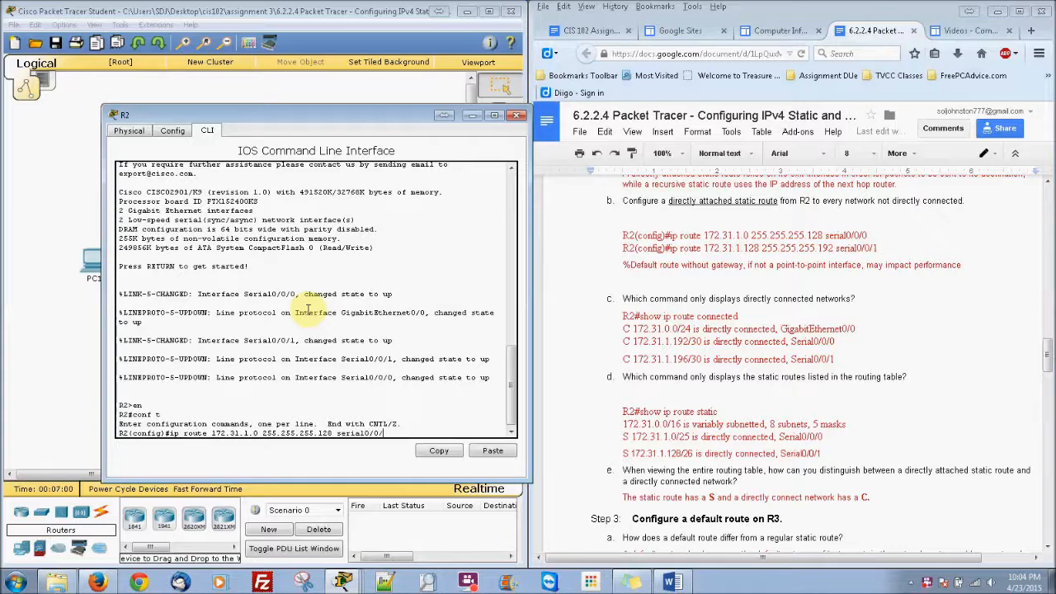
{"action": "key", "text": "Return"}
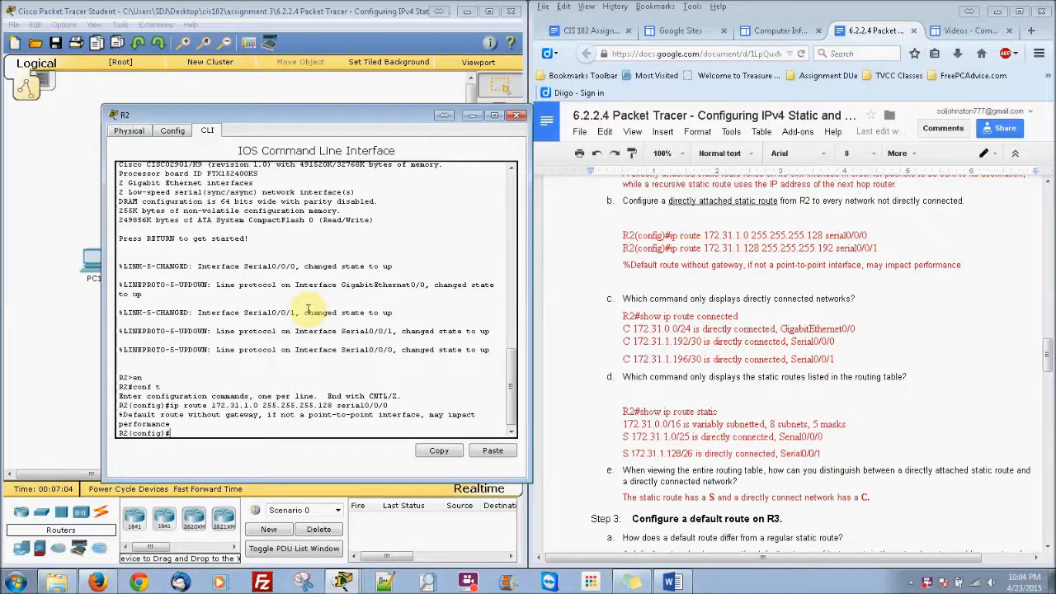
{"action": "mouse_move", "coordinate": [840, 273]}
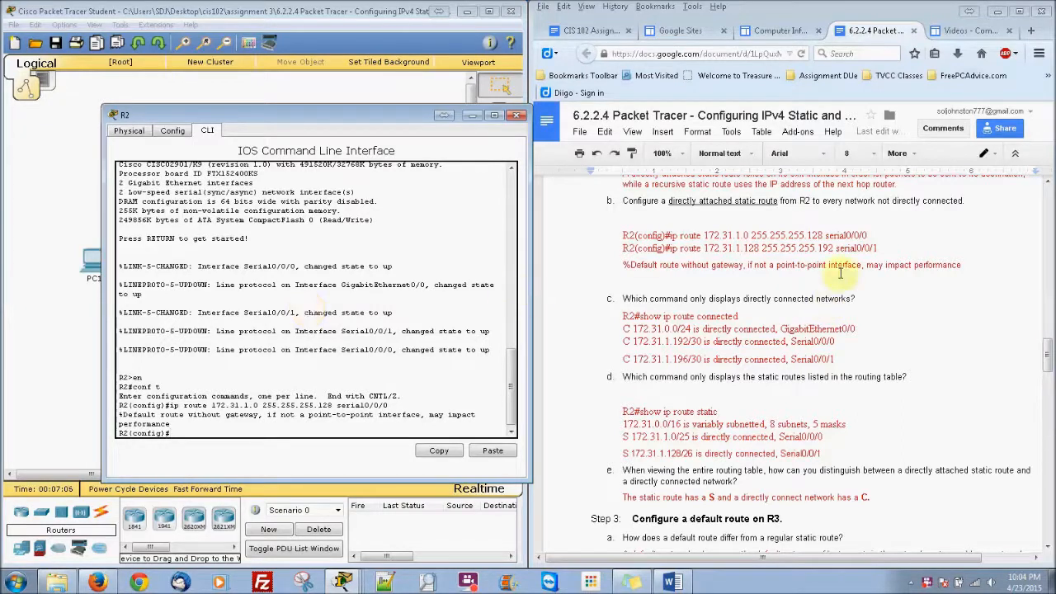
{"action": "mouse_move", "coordinate": [721, 298]}
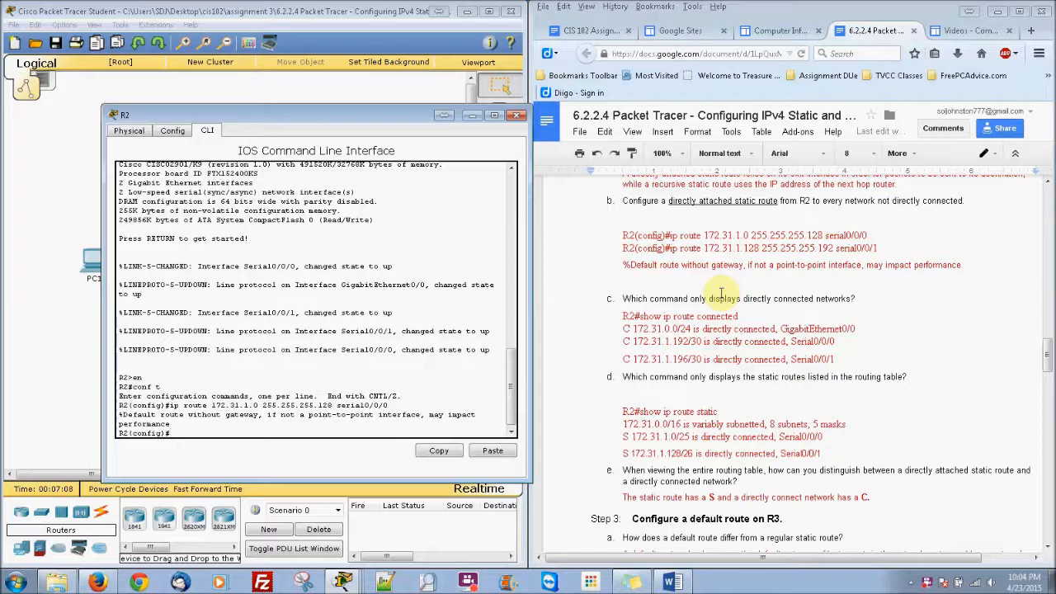
Step: Add R2 route 172.31.1.128/26 out Serial0/0/1 and exit configuration mode
{"action": "type", "text": "ip rout"}
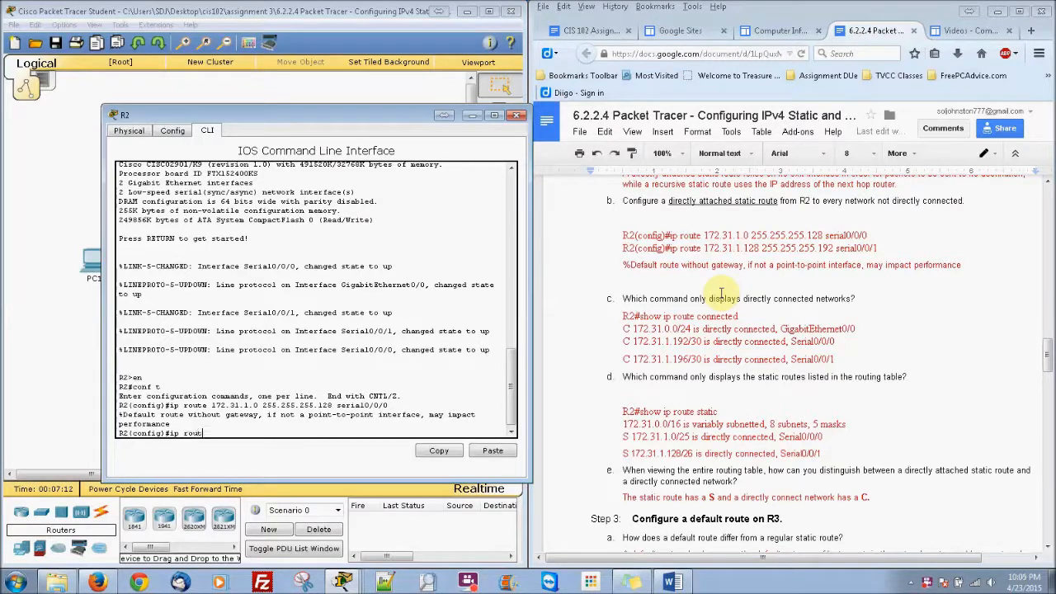
{"action": "type", "text": "172.31.1."}
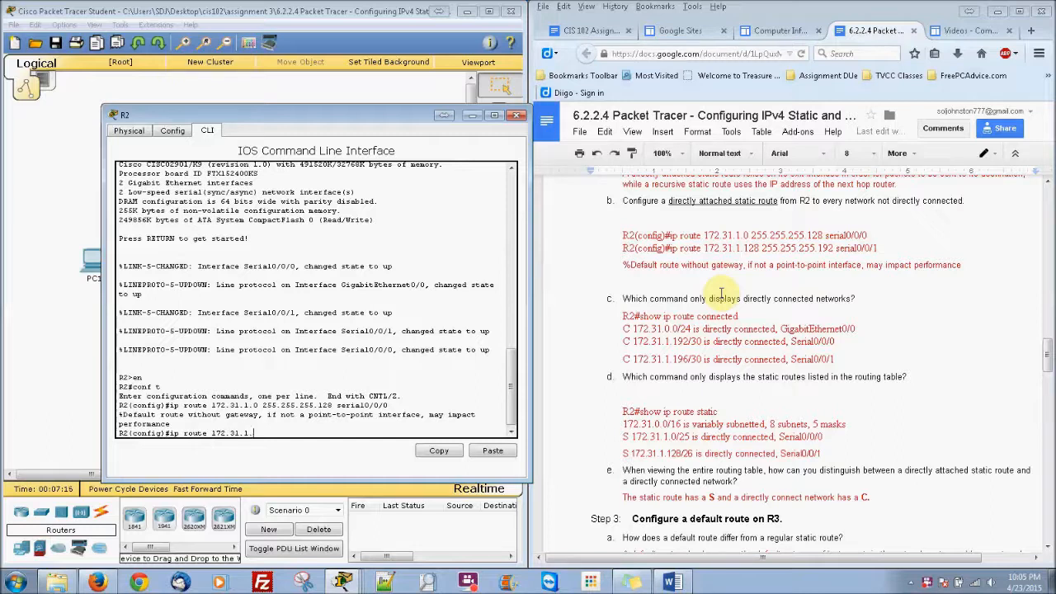
{"action": "type", "text": "128 255.255.255.192"}
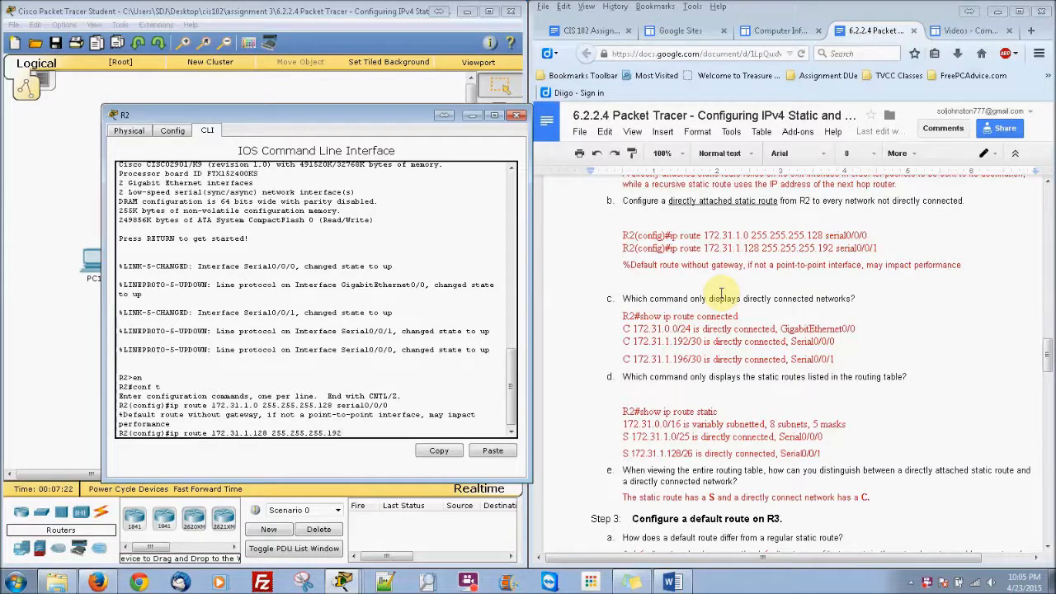
{"action": "type", "text": "serial0/0/1"}
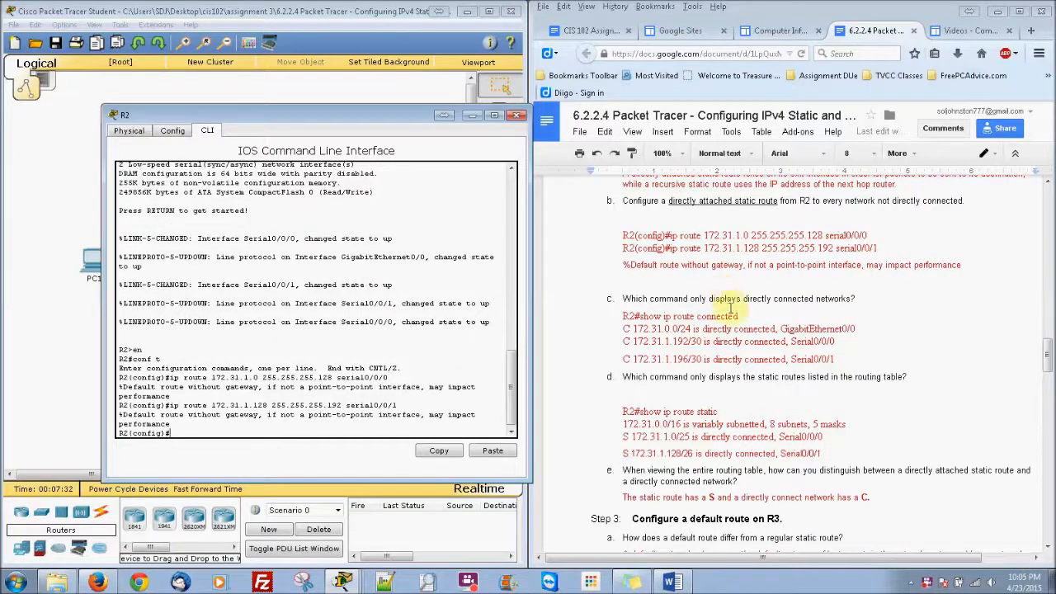
{"action": "mouse_move", "coordinate": [769, 430]}
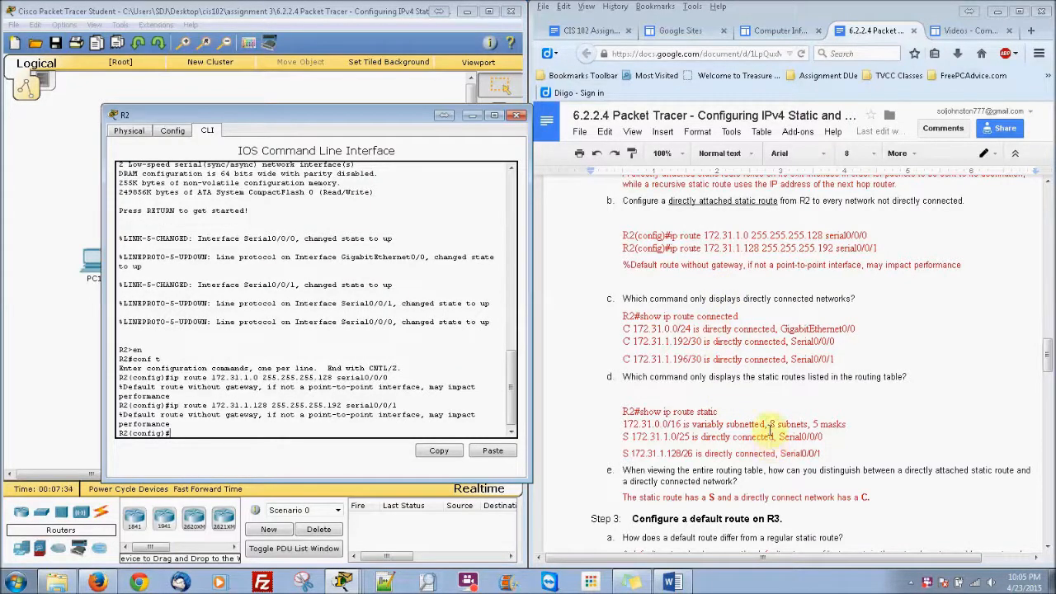
{"action": "type", "text": "exit"}
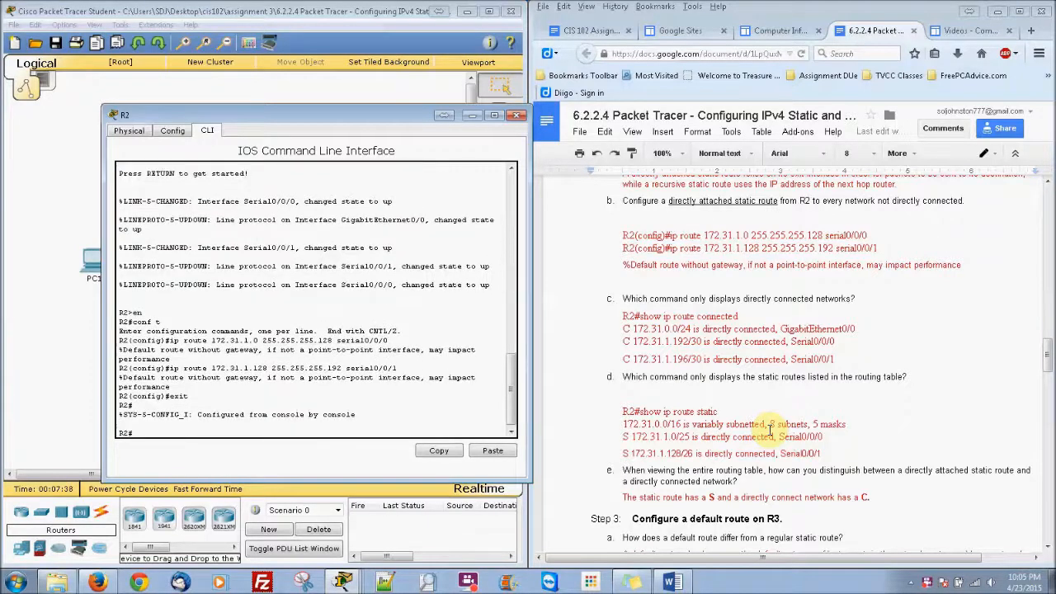
Step: Show R2's connected routes 172.31.0.0/24, 172.31.1.192/30 and 172.31.1.196/30
{"action": "type", "text": "show ip route connected"}
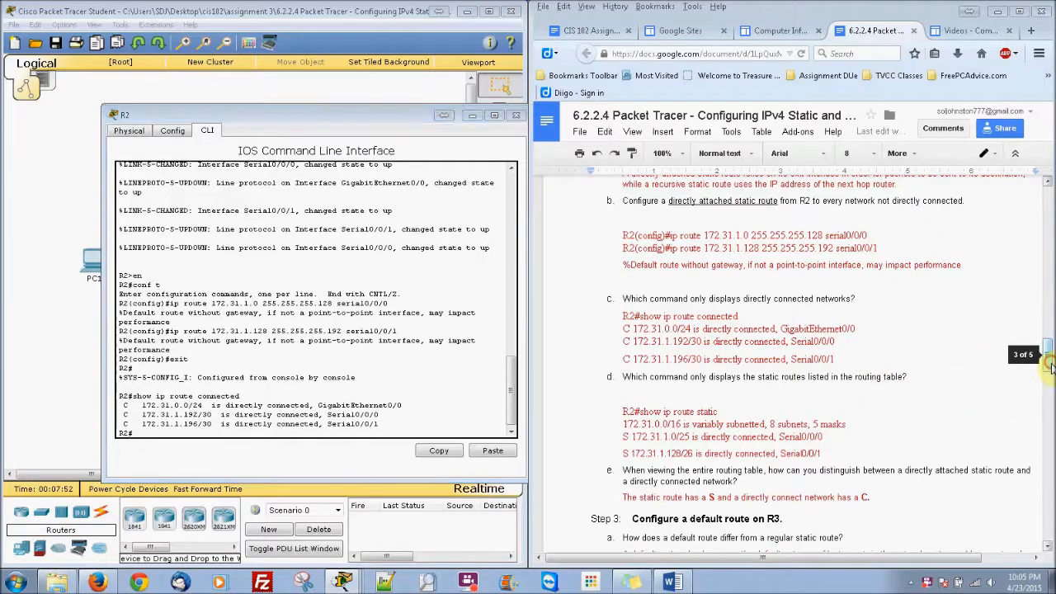
Step: Run show ip route connected and static on R2, confirming 172.31.1.0/25 and 172.31.1.128/26
{"action": "scroll", "scroll_direction": "down", "scroll_amount": 3}
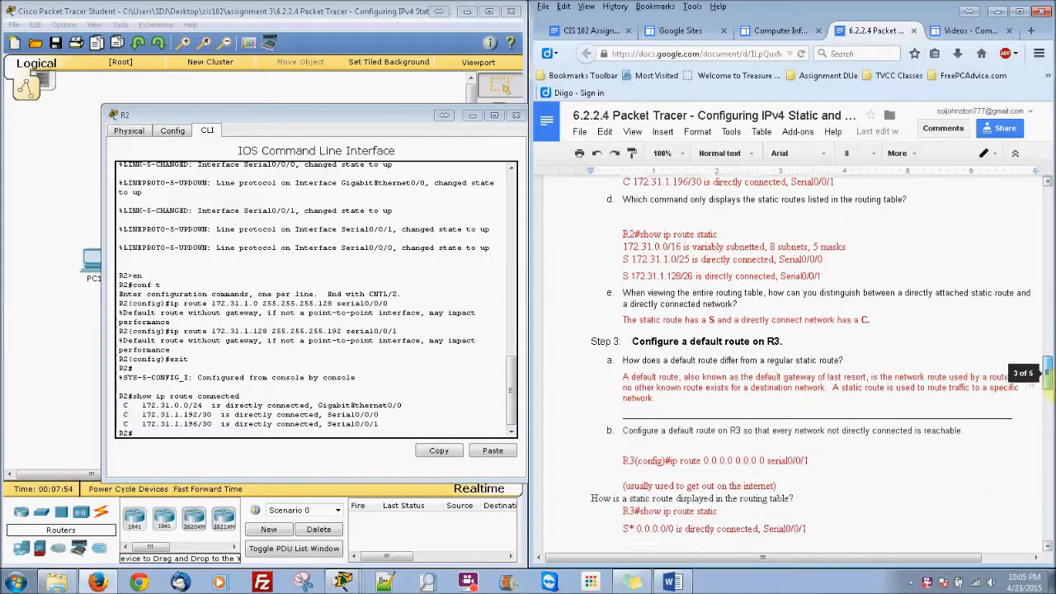
{"action": "scroll", "scroll_direction": "down", "scroll_amount": 3}
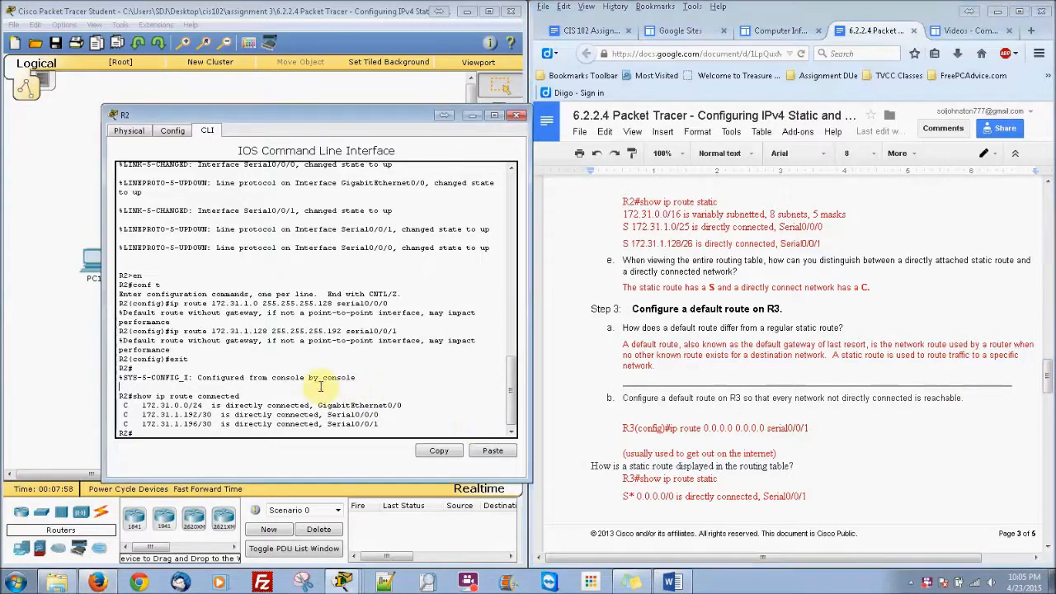
{"action": "type", "text": "show ip route co"}
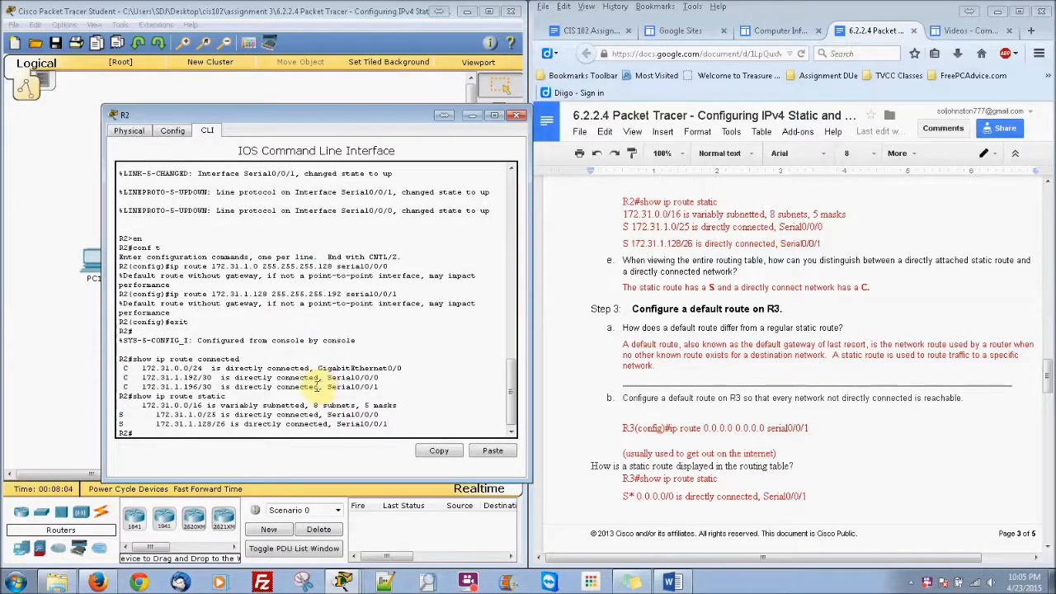
{"action": "mouse_move", "coordinate": [223, 426]}
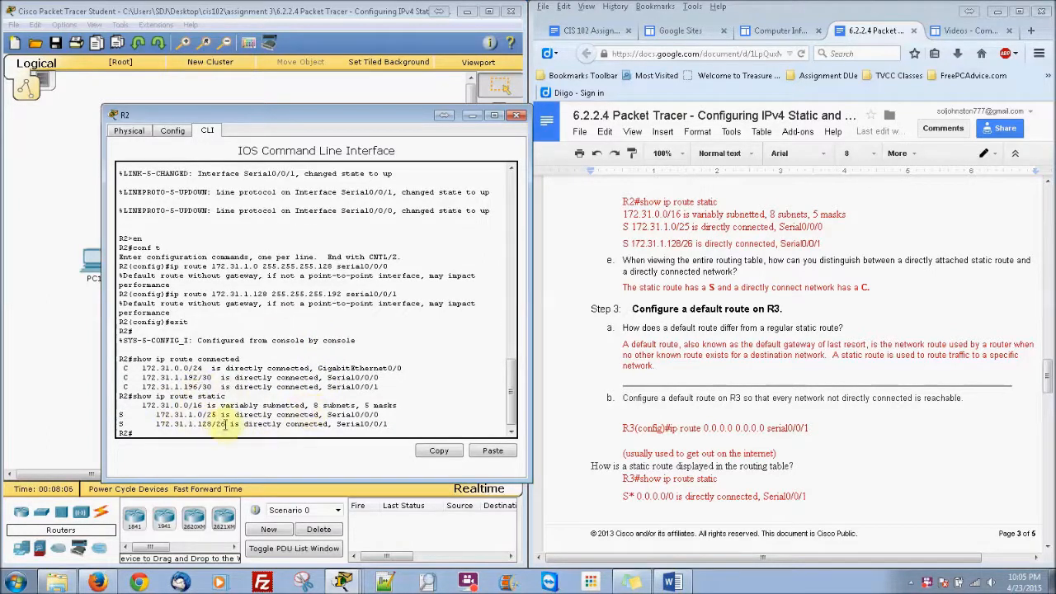
{"action": "mouse_move", "coordinate": [934, 376]}
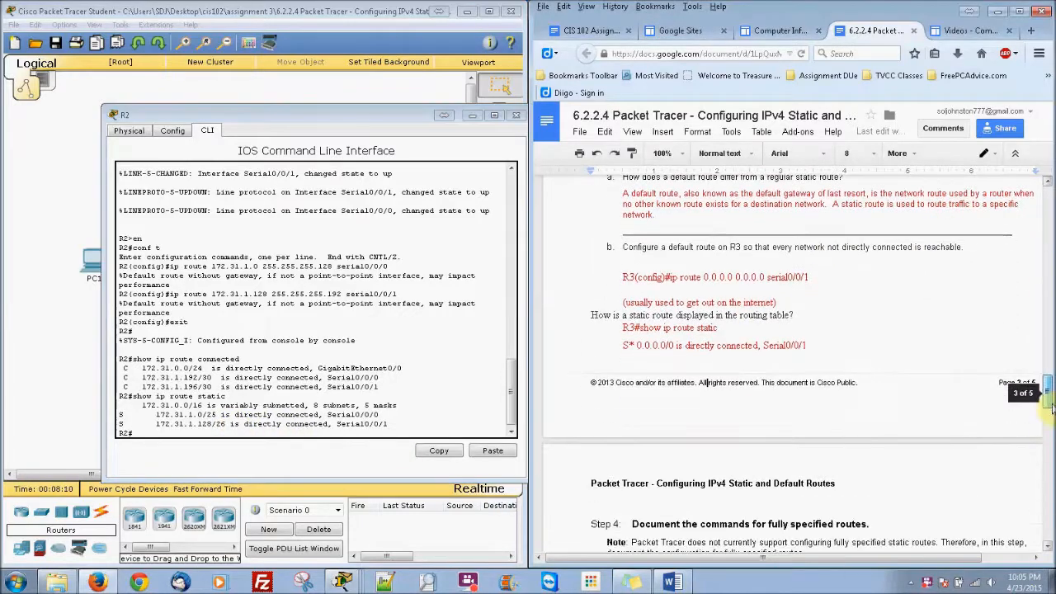
{"action": "scroll", "scroll_direction": "down", "scroll_amount": 3}
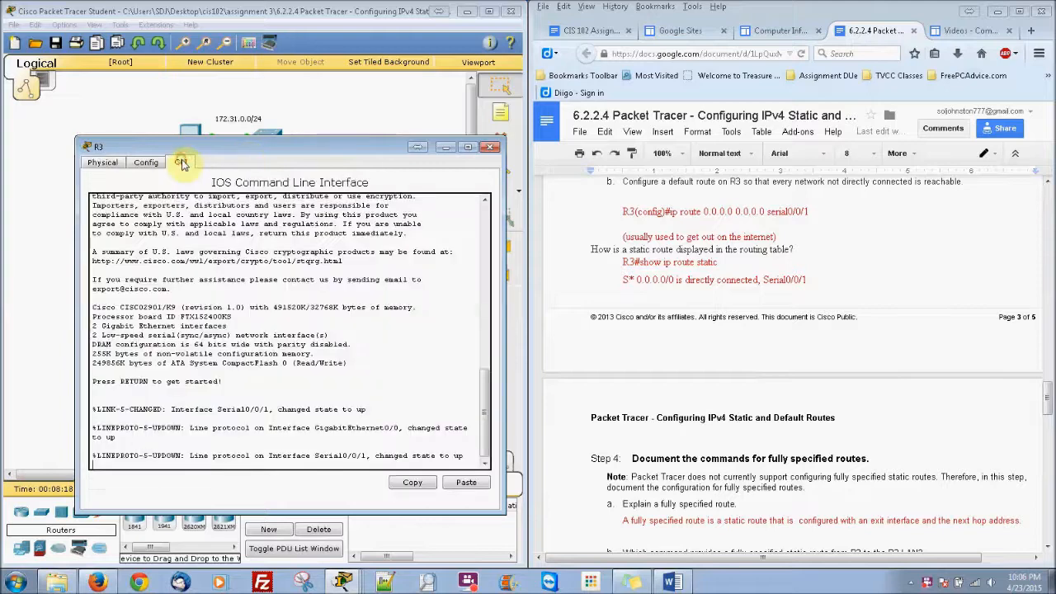
Step: On R3, configure default route 0.0.0.0 0.0.0.0 out Serial0/0/1
{"action": "key", "text": "Return"}
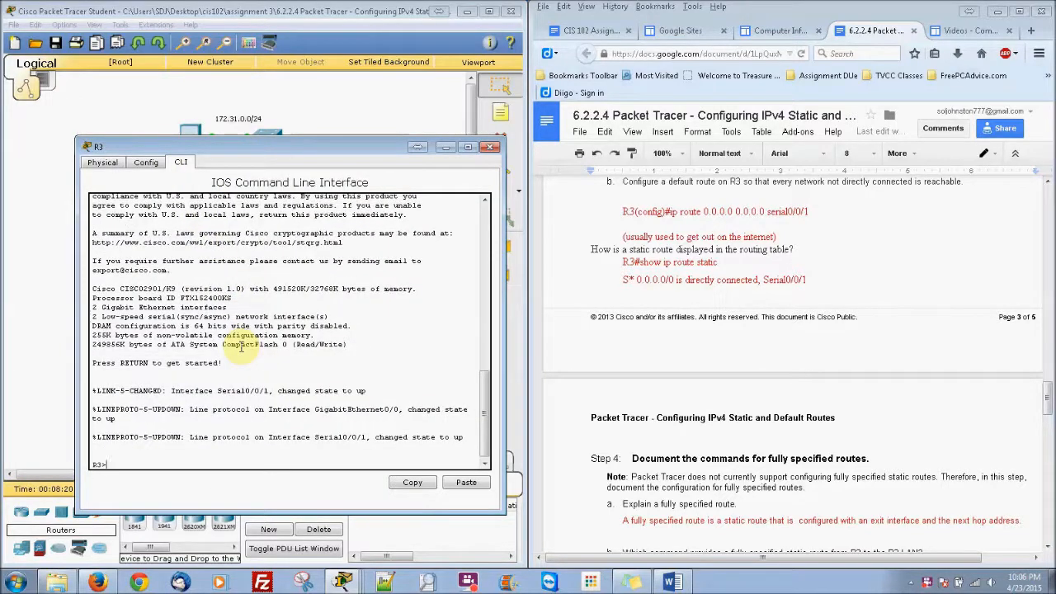
{"action": "type", "text": "en"}
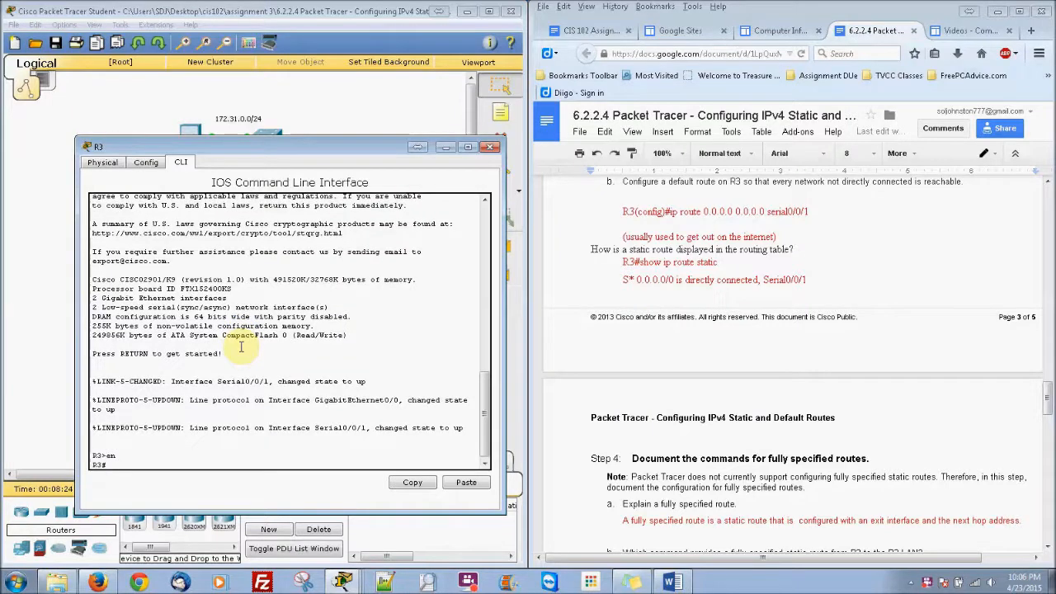
{"action": "type", "text": "co"}
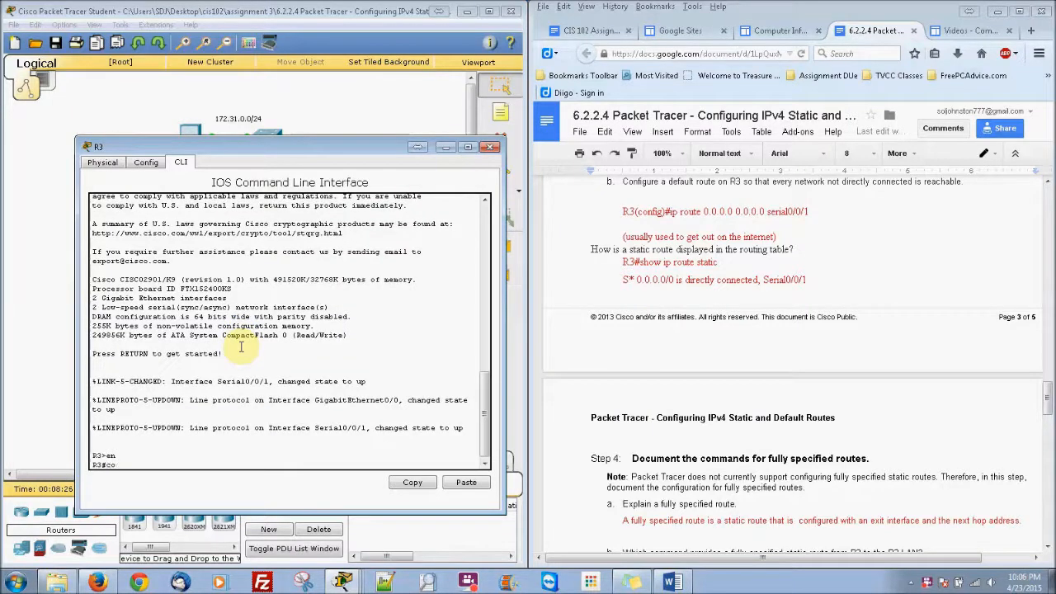
{"action": "type", "text": "conf t"}
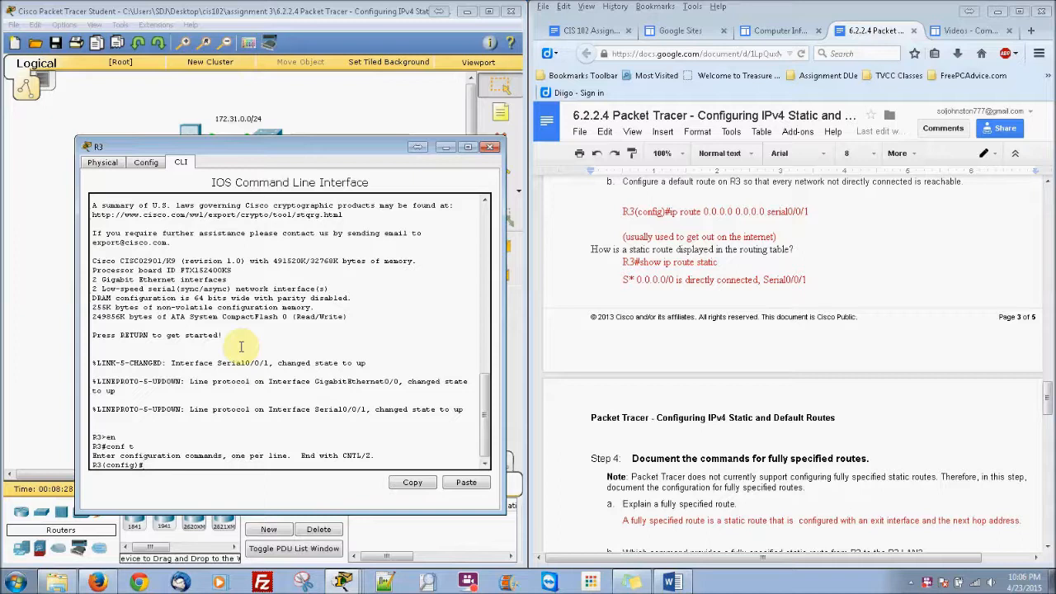
{"action": "type", "text": "ip route"}
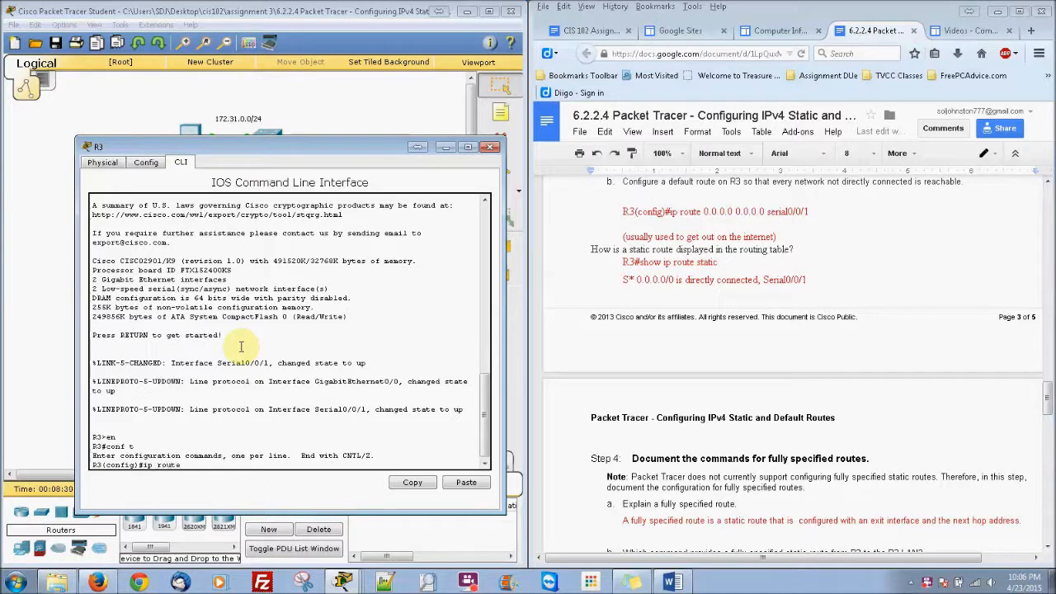
{"action": "type", "text": "0.0"}
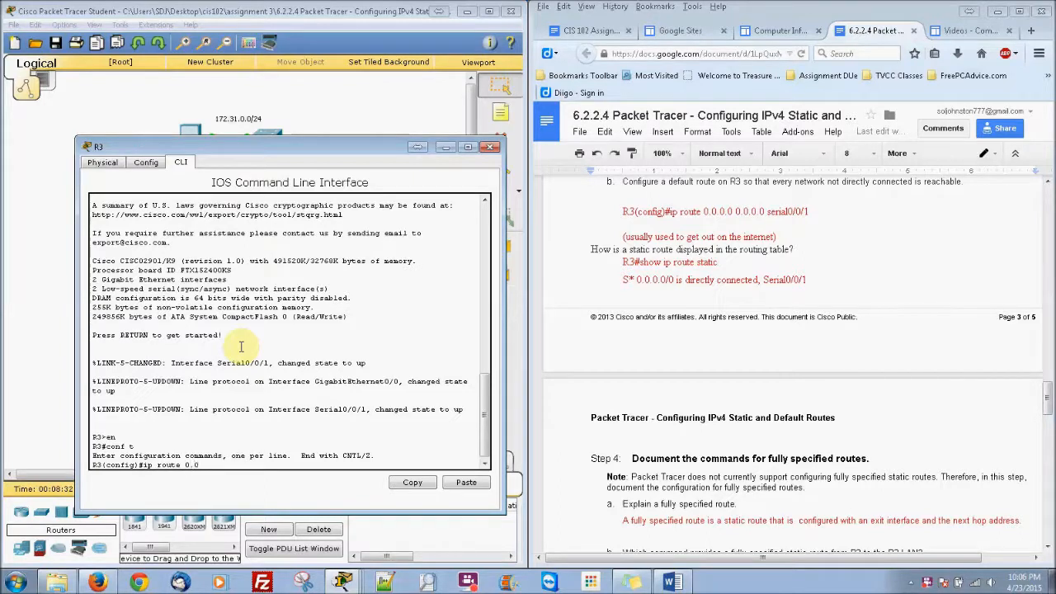
{"action": "type", "text": ".0.0 0.0.0.0"}
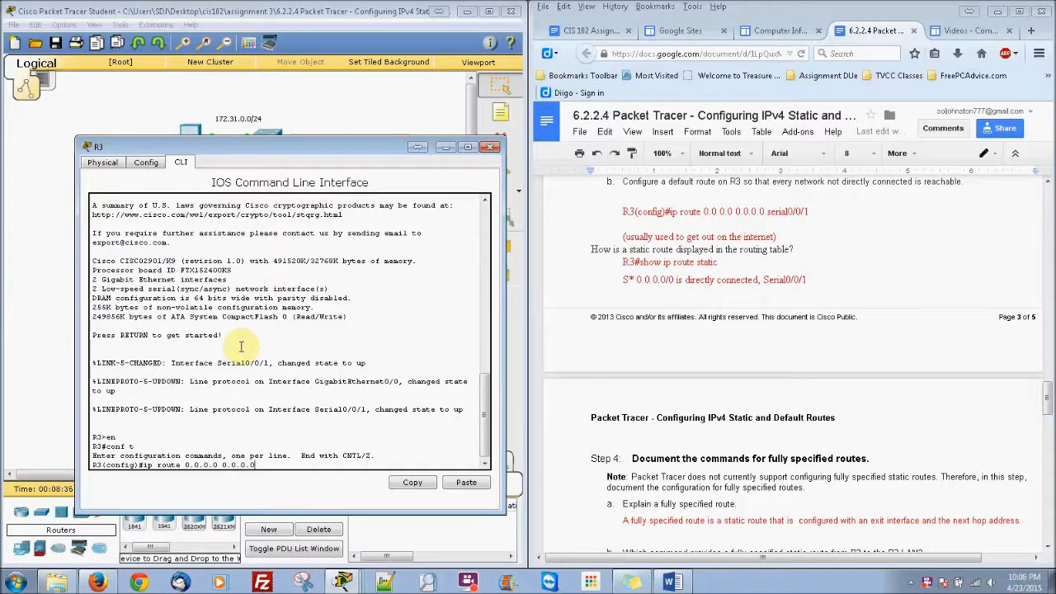
{"action": "type", "text": "seria"}
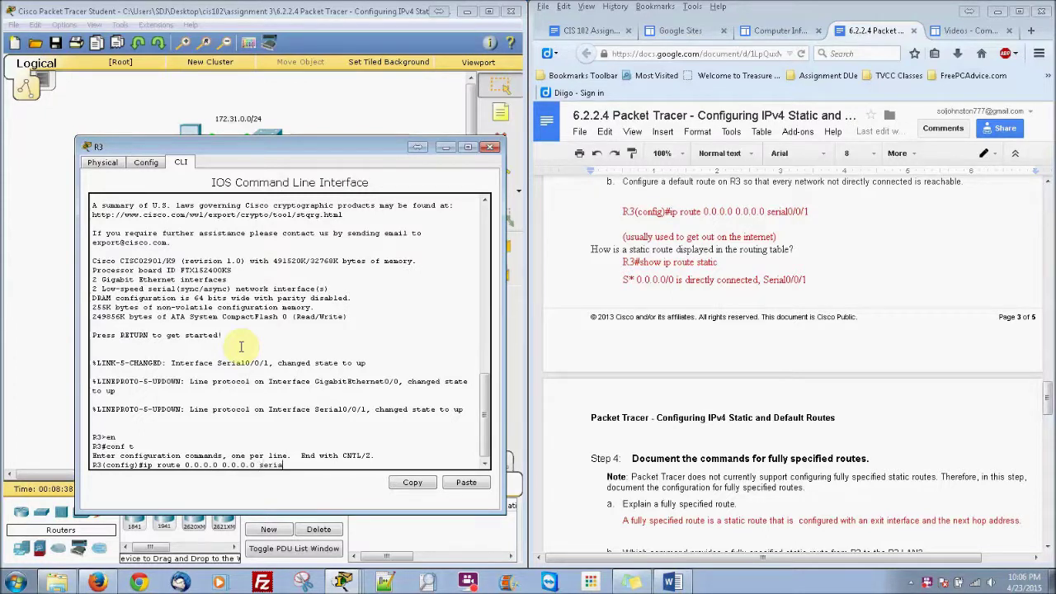
{"action": "type", "text": "l0"}
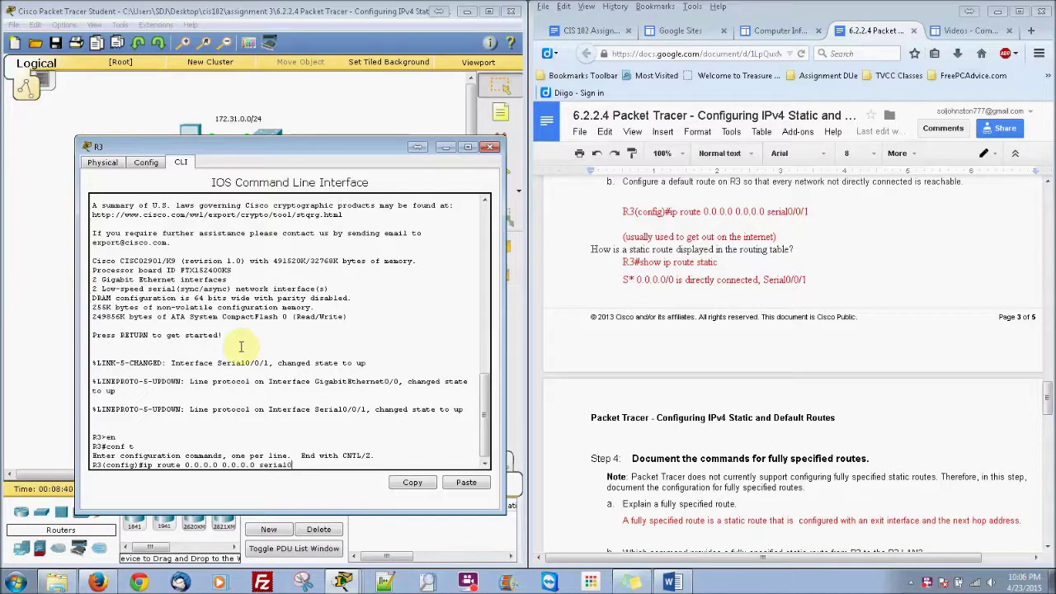
{"action": "type", "text": "/0/1"}
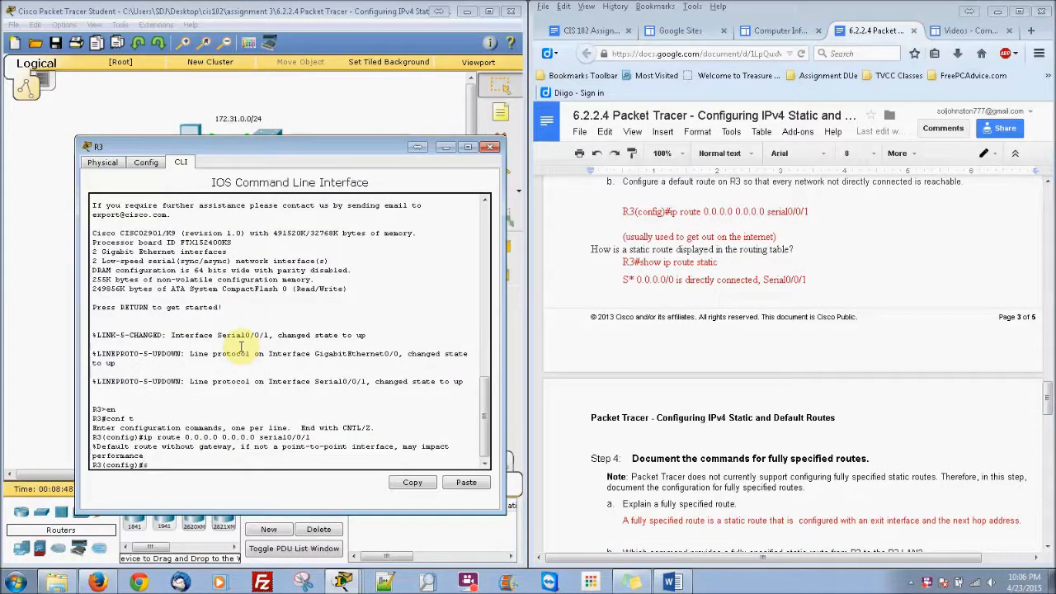
Step: Run show ip route static on R3, confirming the directly connected default route
{"action": "type", "text": "show"}
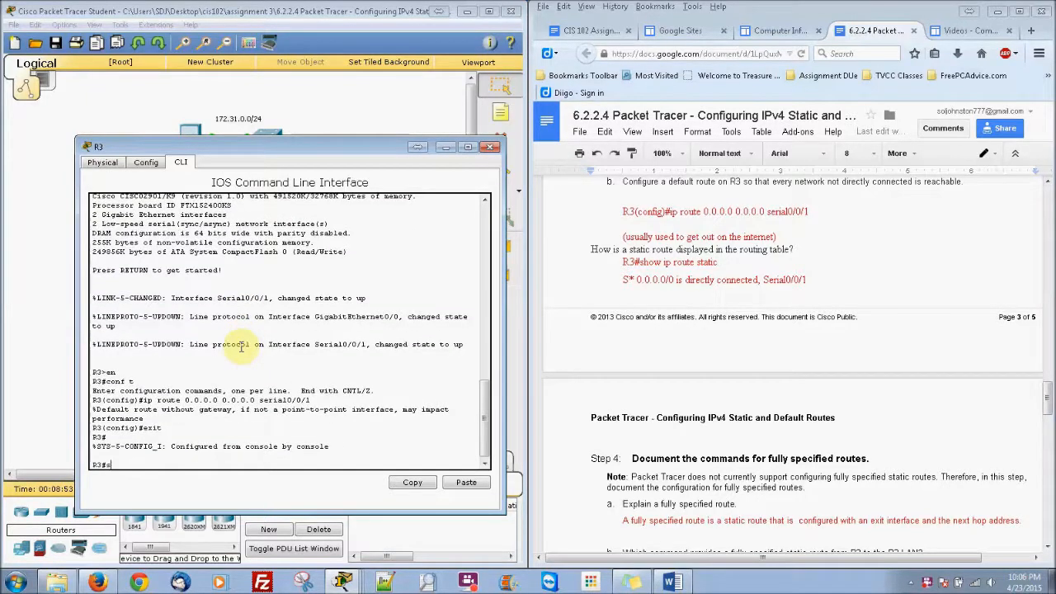
{"action": "type", "text": "show ip"}
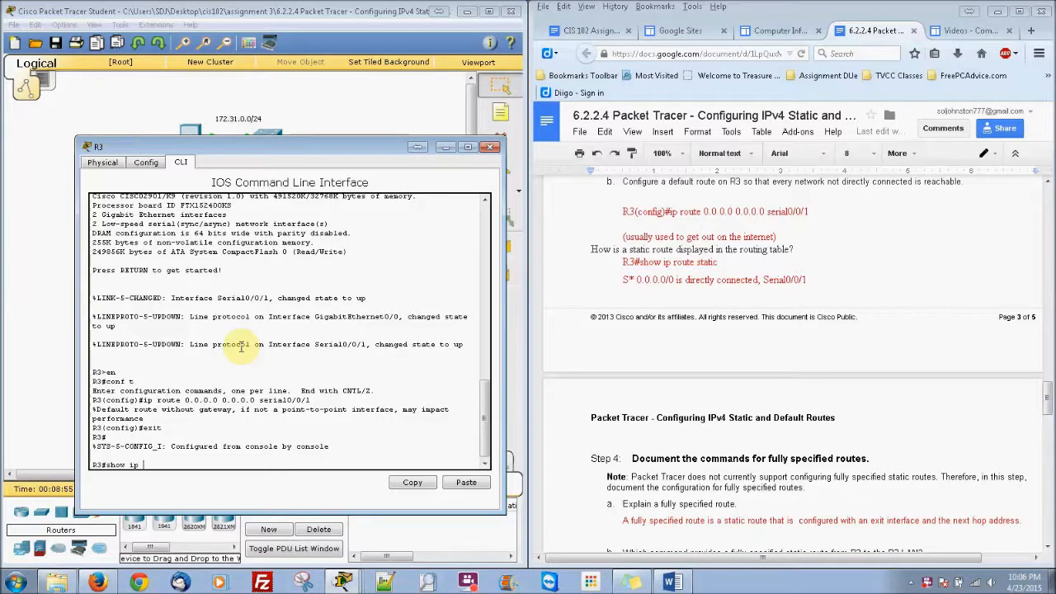
{"action": "type", "text": "route stati"}
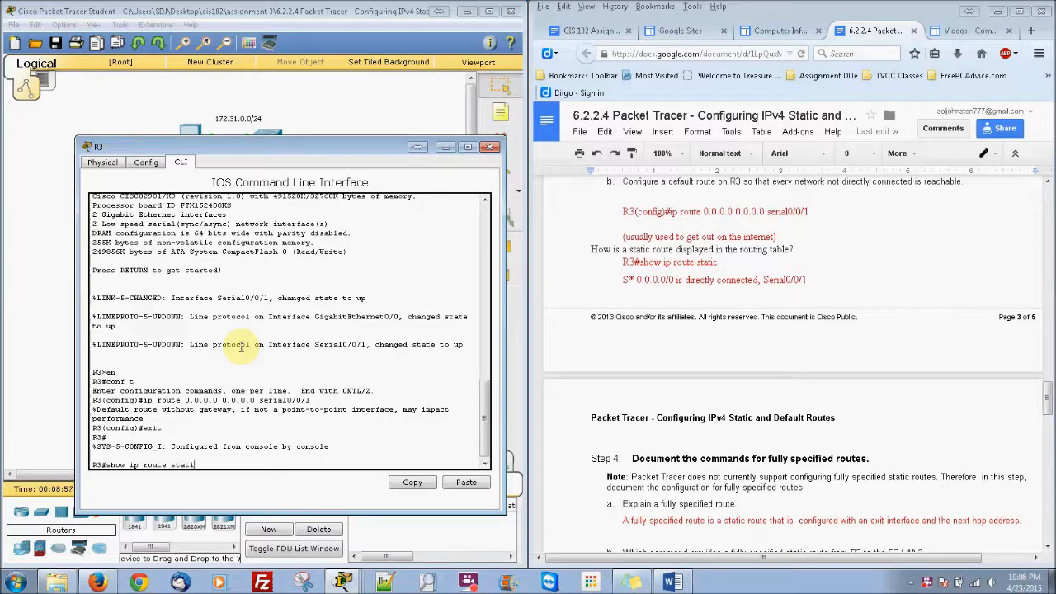
{"action": "key", "text": "Return"}
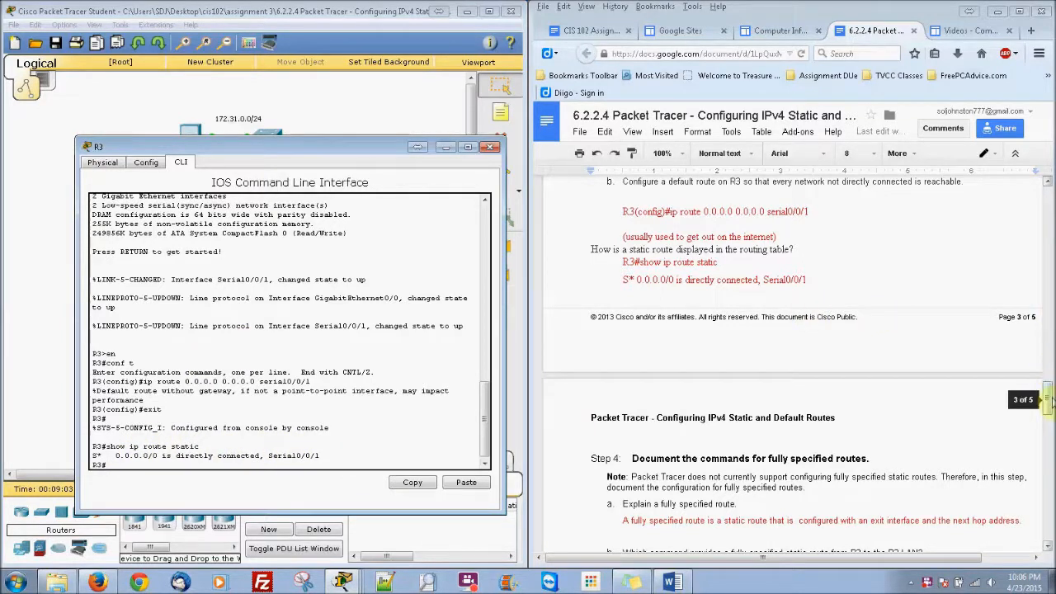
Step: Bring Step 4's fully specified R3 route commands and Step 5's verification commands into view
{"action": "scroll", "scroll_direction": "down", "scroll_amount": 3}
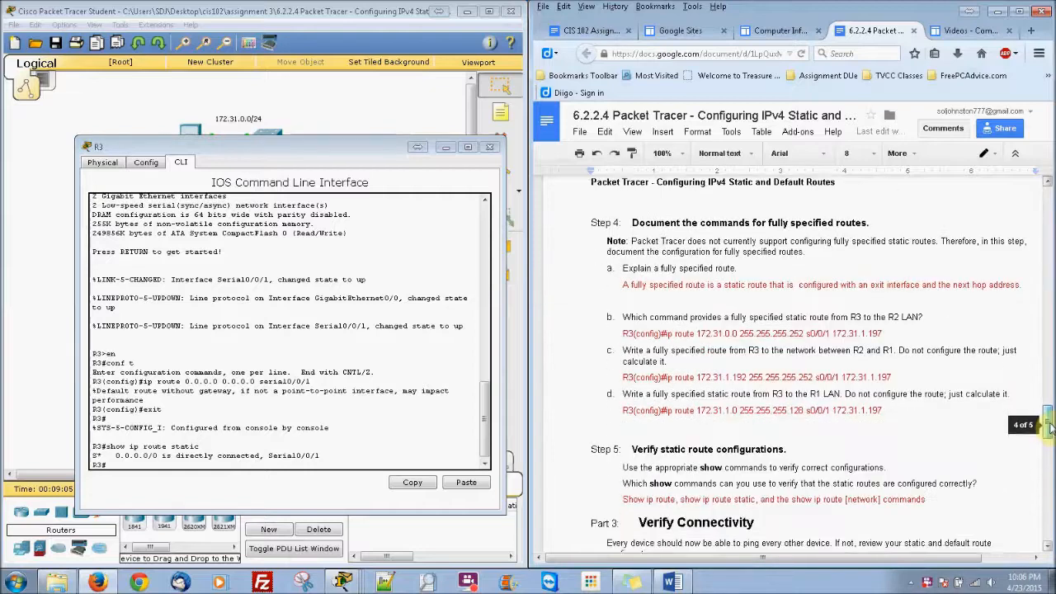
{"action": "scroll", "scroll_direction": "down", "scroll_amount": 3}
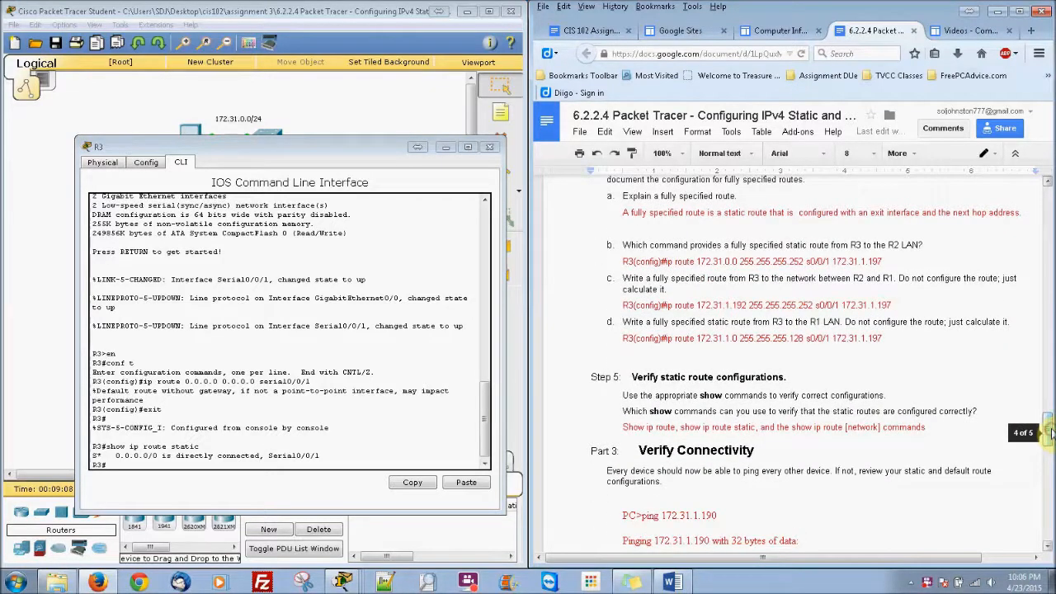
{"action": "double_click", "coordinate": [717, 321]}
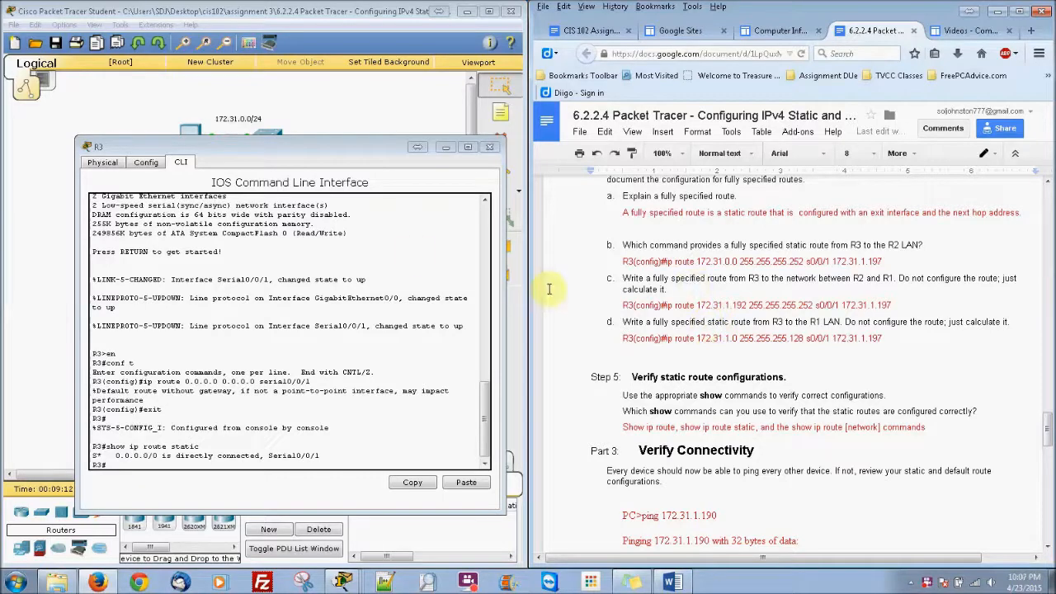
{"action": "left_click_drag", "start_coordinate": [289, 147], "coordinate": [285, 288]}
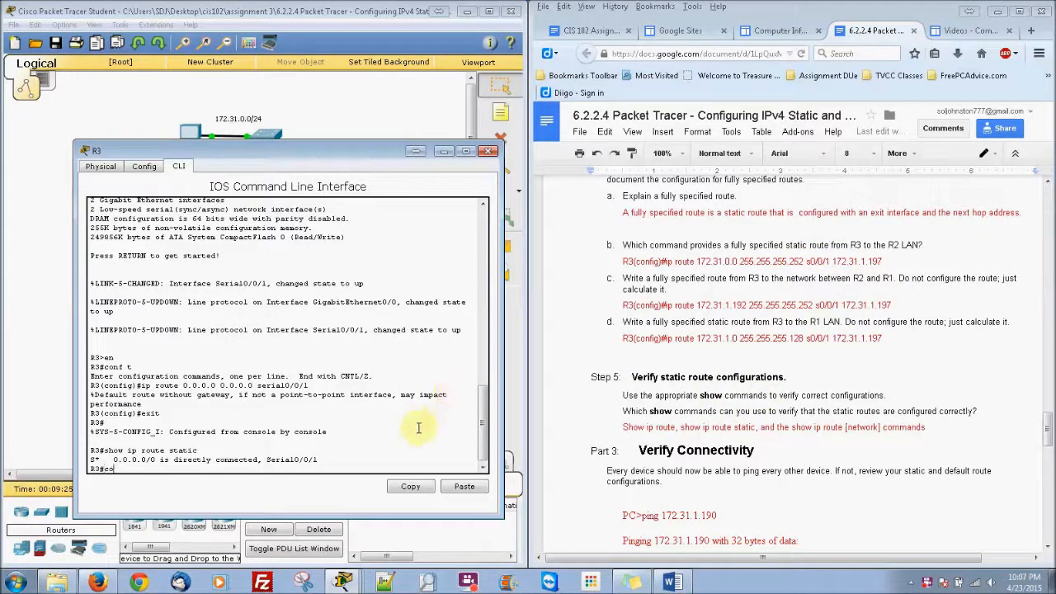
Step: On R3, attempt the fully specified route to 172.31.0.0/30 via s0/0/1 and 172.31.1.197
{"action": "type", "text": "conf t"}
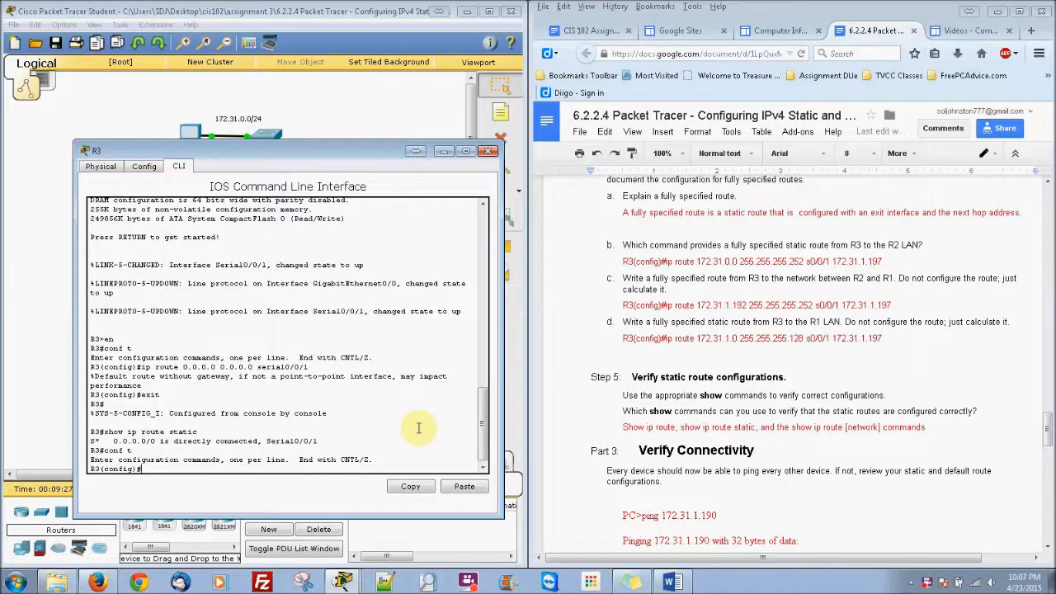
{"action": "type", "text": "ip rout"}
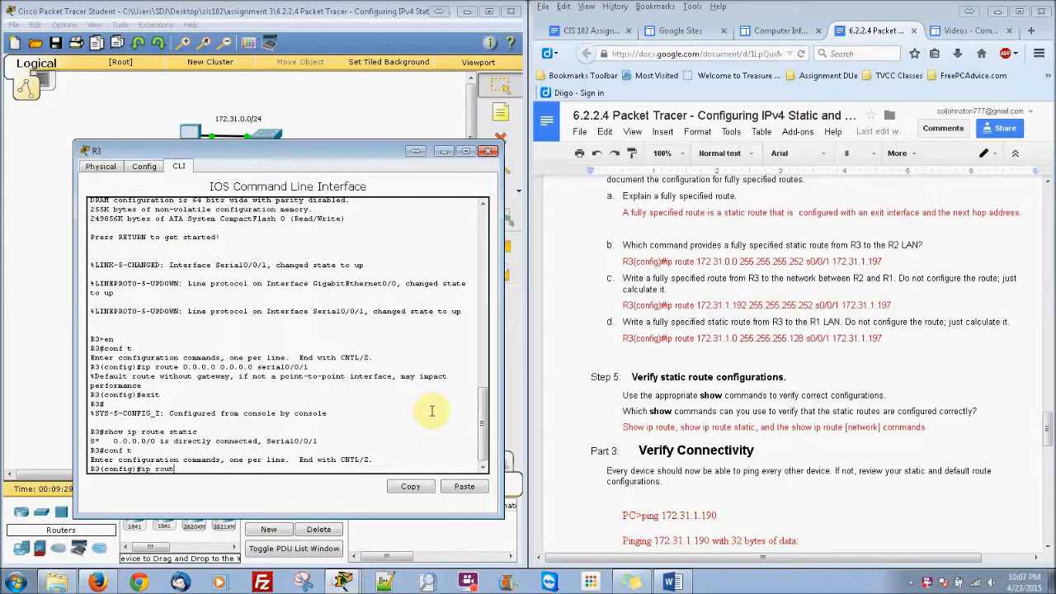
{"action": "type", "text": "172.31.0.0 255.255.255.252"}
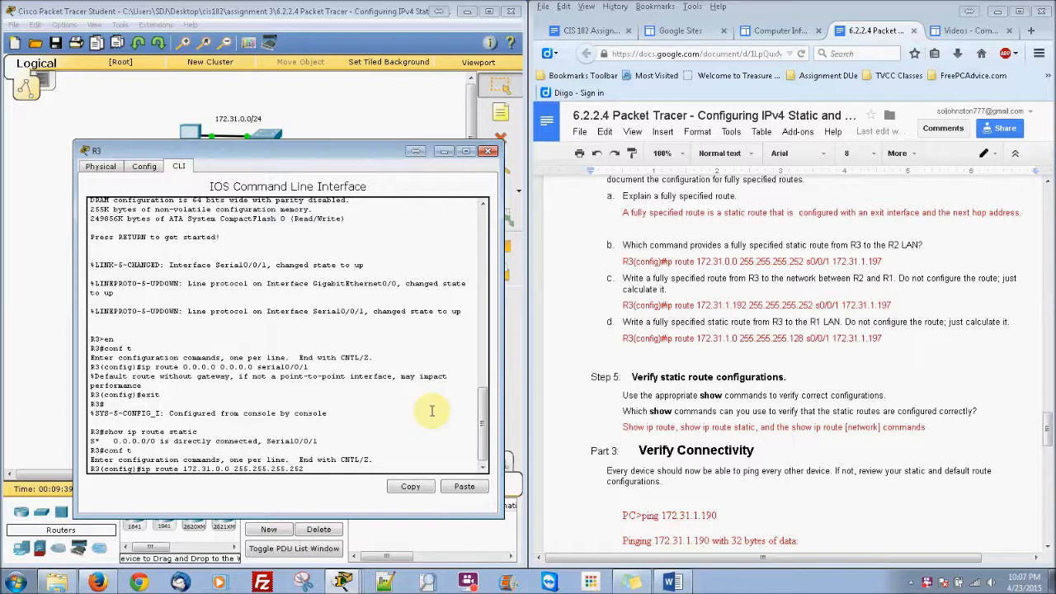
{"action": "type", "text": "s0/0/"}
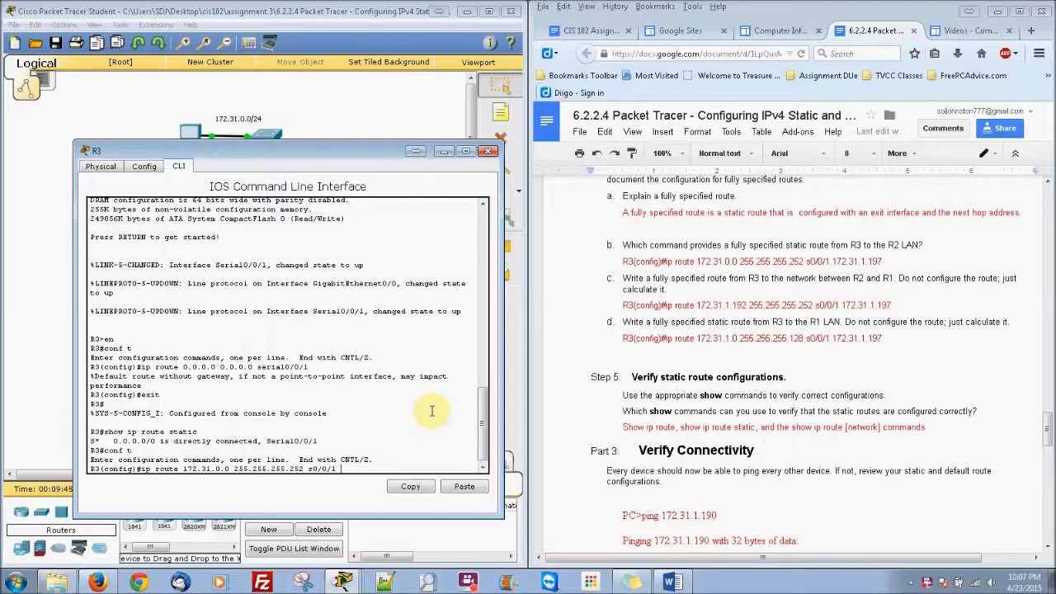
{"action": "type", "text": "172.31.1.197"}
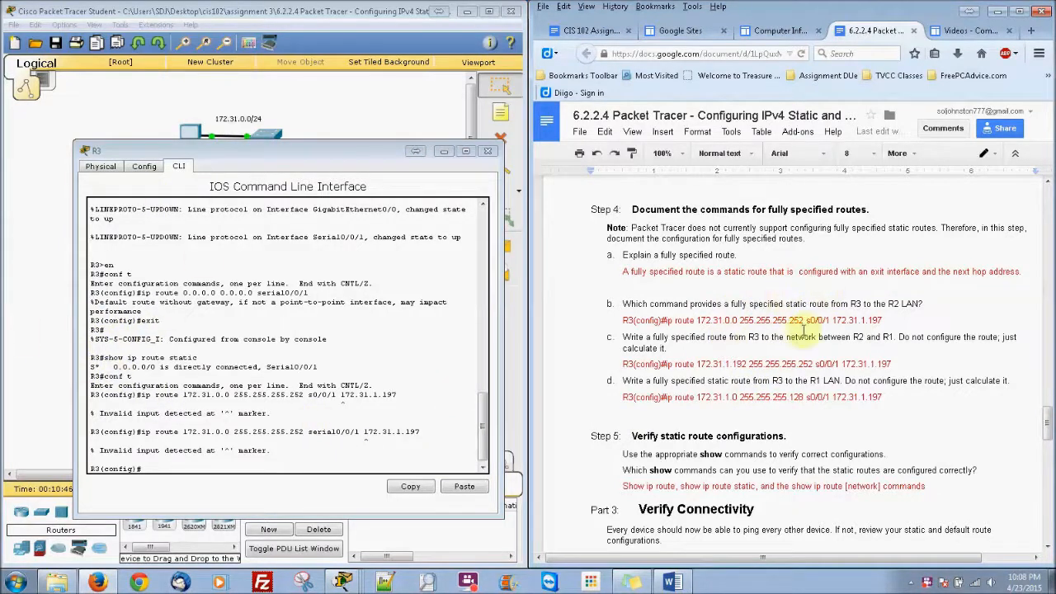
{"action": "mouse_move", "coordinate": [1010, 417]}
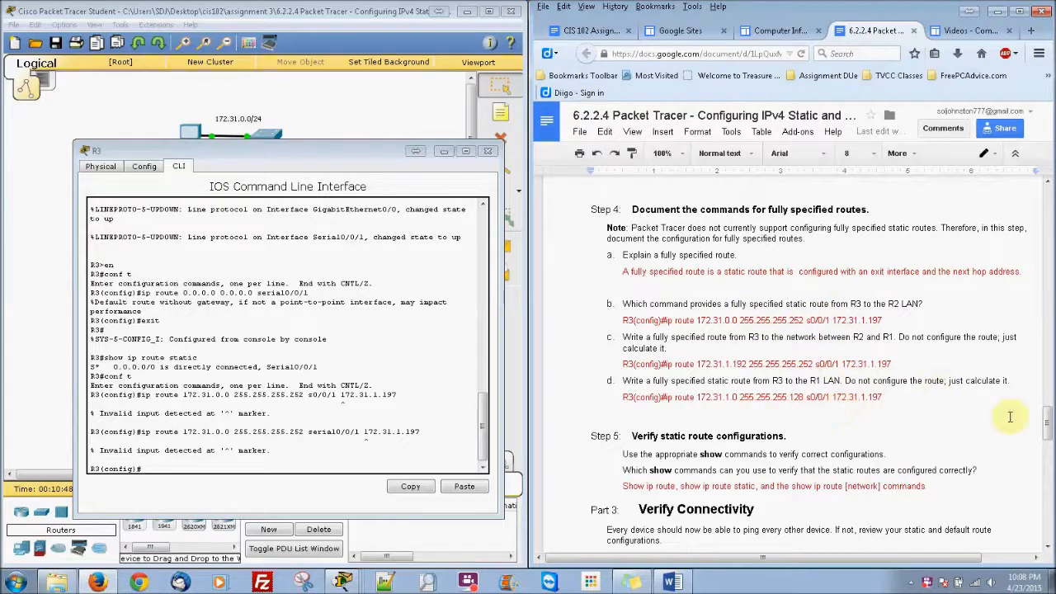
Step: Scroll the worksheet to Part 3's expected ping results for 172.31.1.190
{"action": "scroll", "scroll_direction": "down", "scroll_amount": 3}
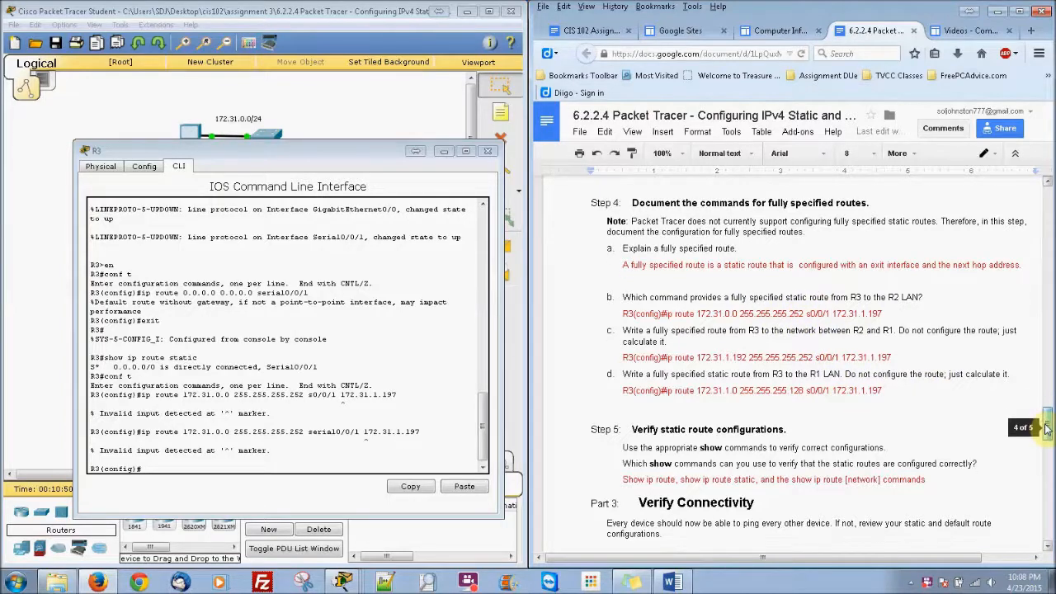
{"action": "scroll", "scroll_direction": "down", "scroll_amount": 3}
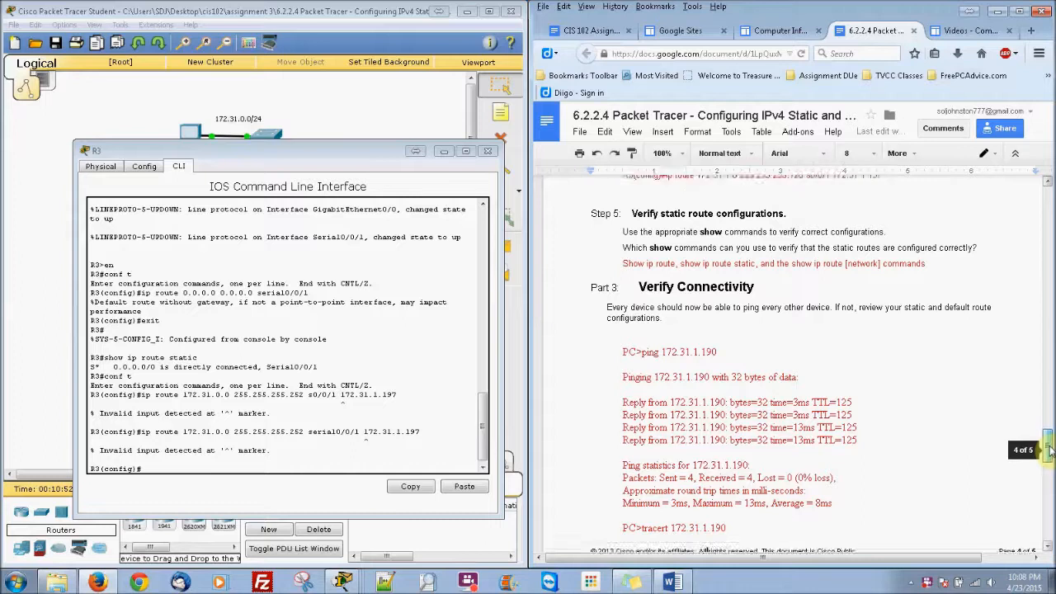
{"action": "scroll", "scroll_direction": "down", "scroll_amount": 3}
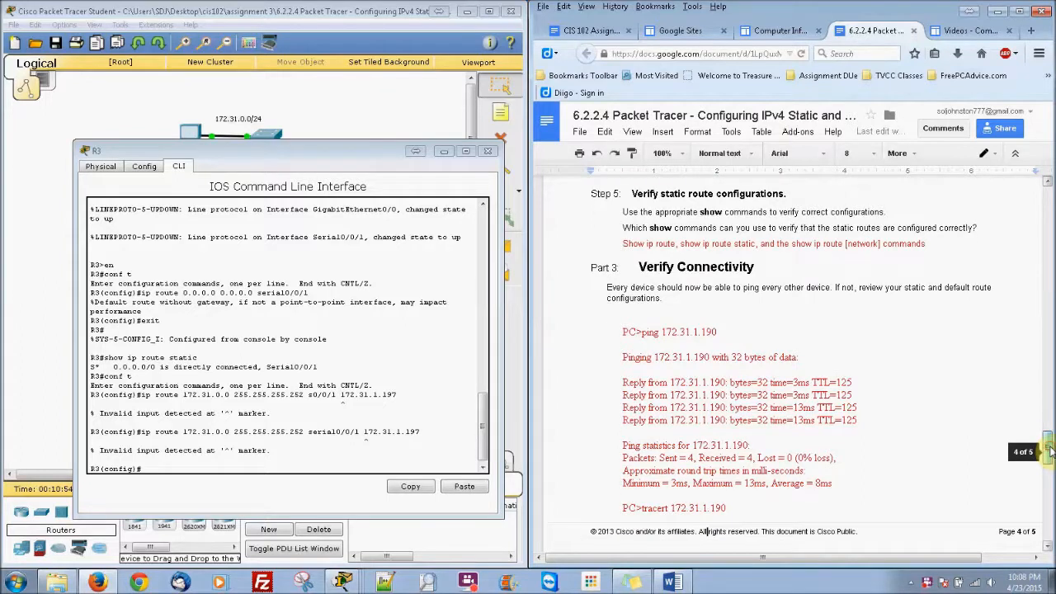
{"action": "scroll", "scroll_direction": "down", "scroll_amount": 3}
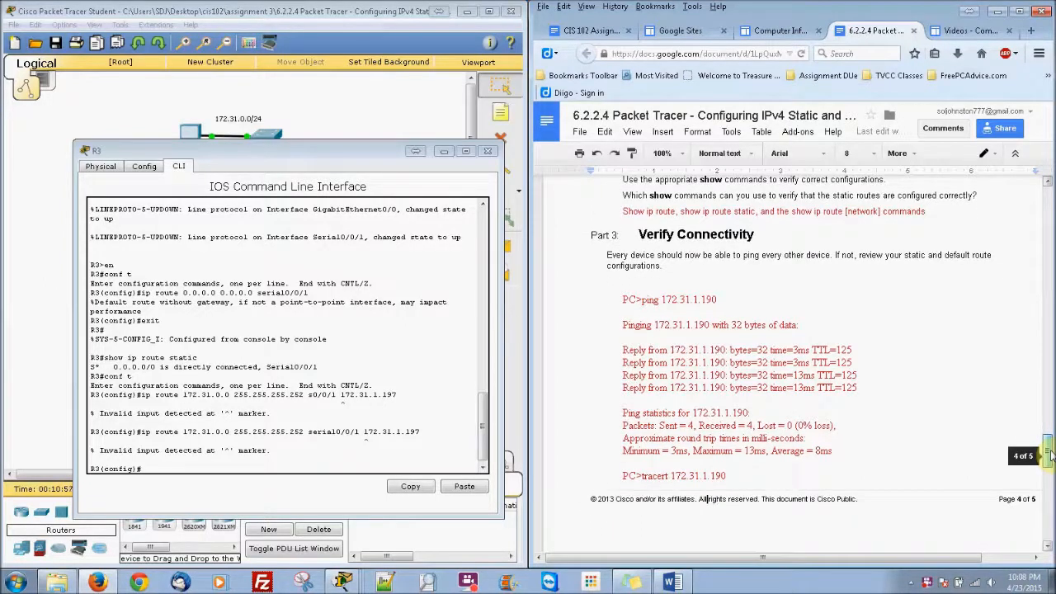
{"action": "scroll", "scroll_direction": "down", "scroll_amount": 3}
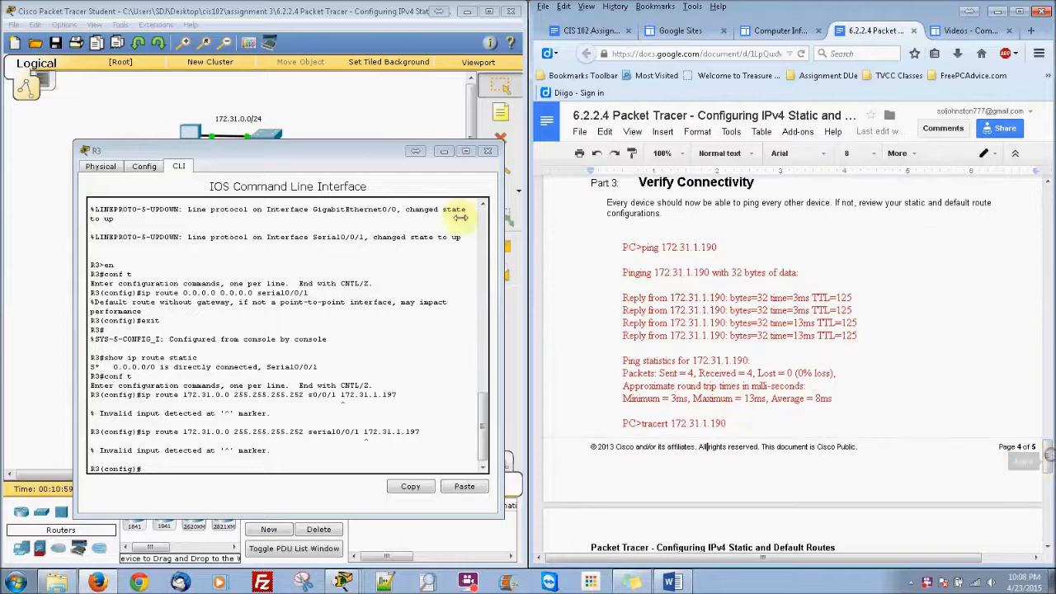
{"action": "left_click", "coordinate": [488, 150]}
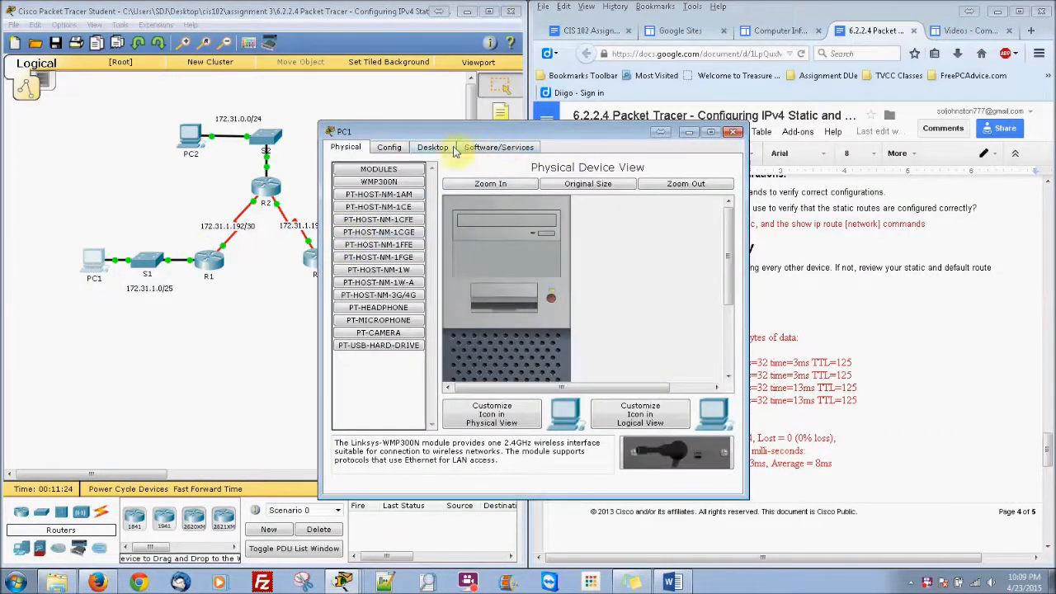
Step: From PC1's Command Prompt, ping 172.31.1.190, receiving three of four replies
{"action": "left_click", "coordinate": [432, 146]}
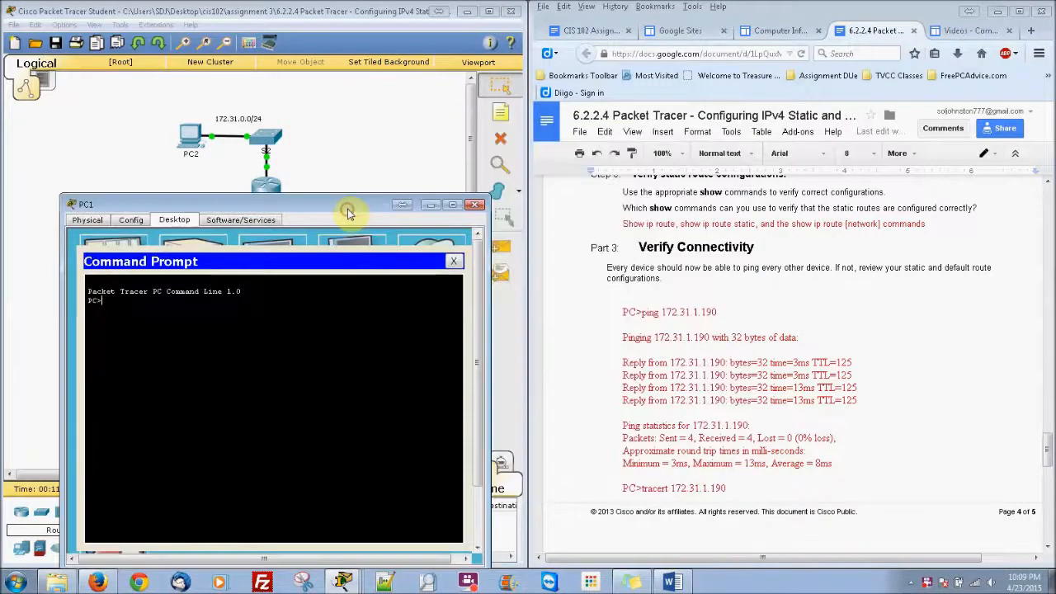
{"action": "type", "text": "17"}
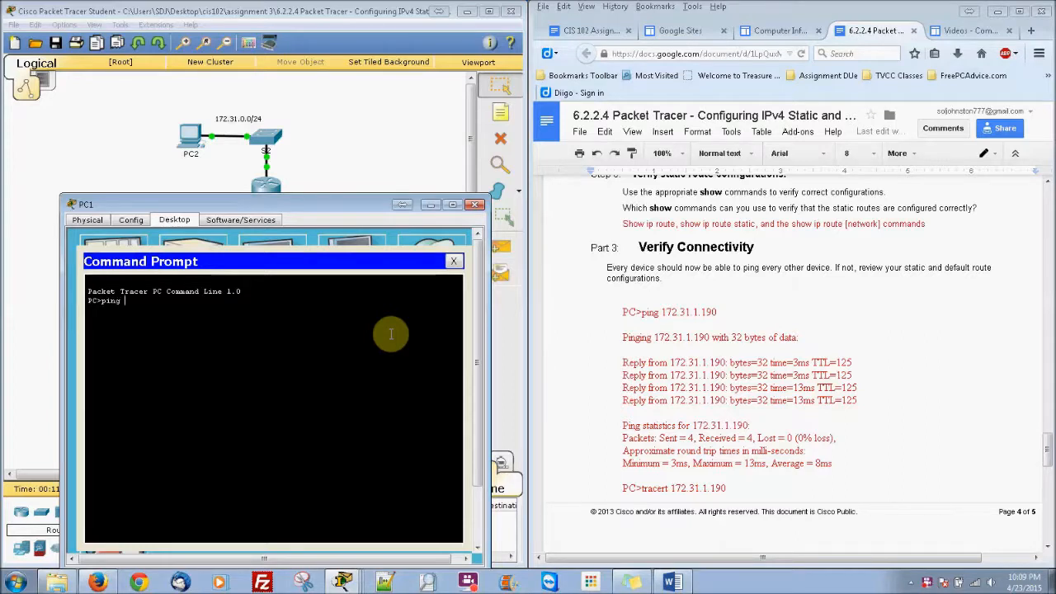
{"action": "type", "text": "172.31.1.190"}
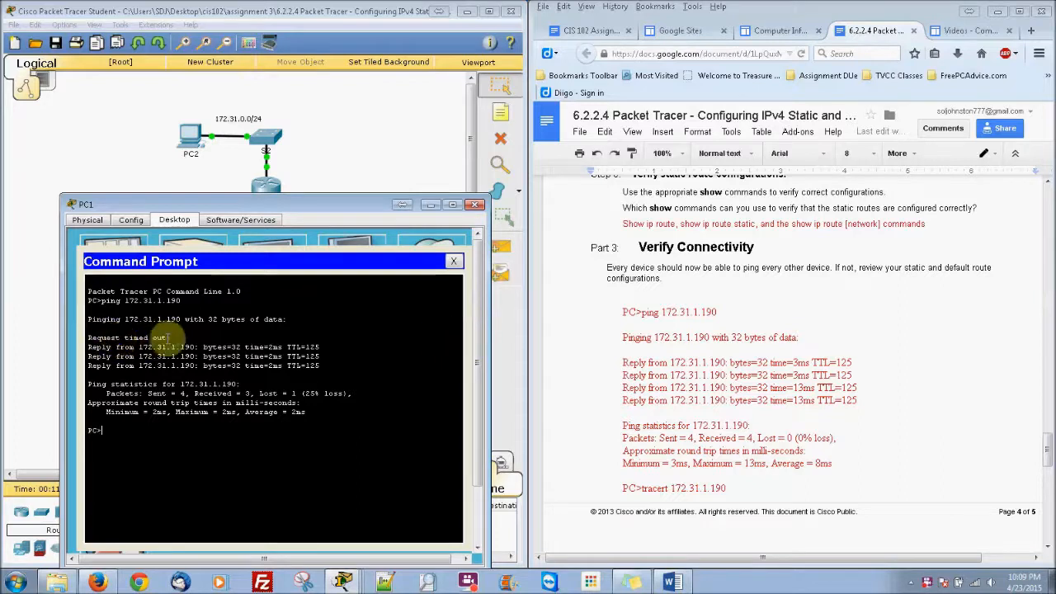
{"action": "mouse_move", "coordinate": [283, 381]}
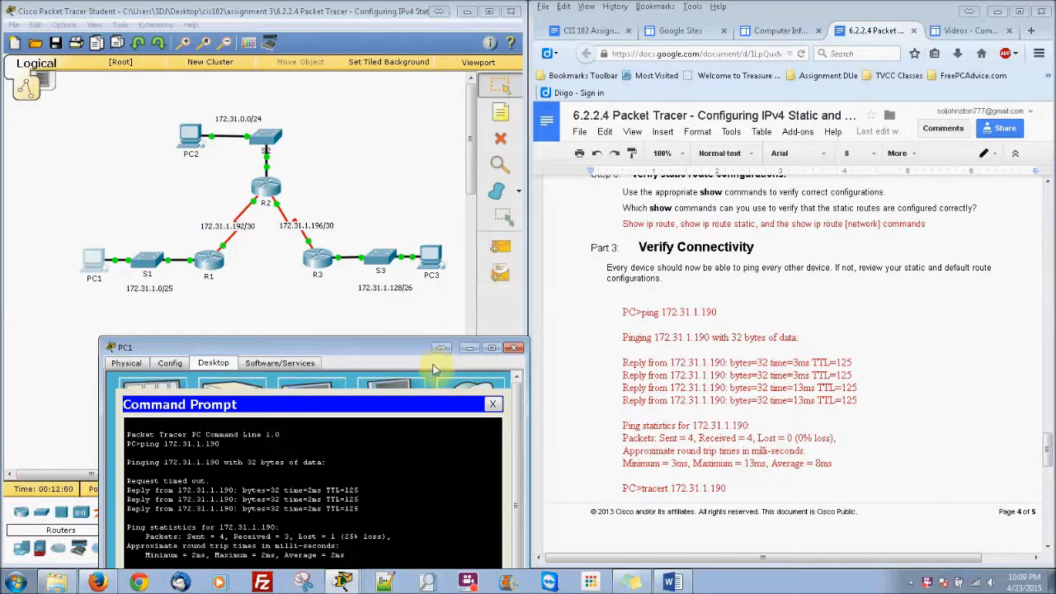
{"action": "mouse_move", "coordinate": [424, 338]}
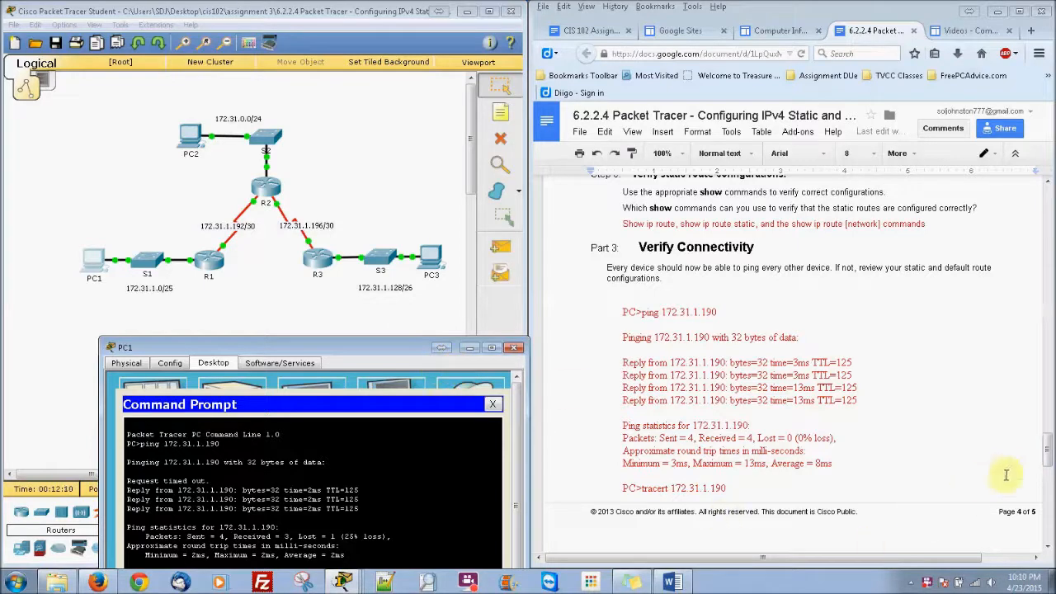
{"action": "scroll", "scroll_direction": "down", "scroll_amount": 3}
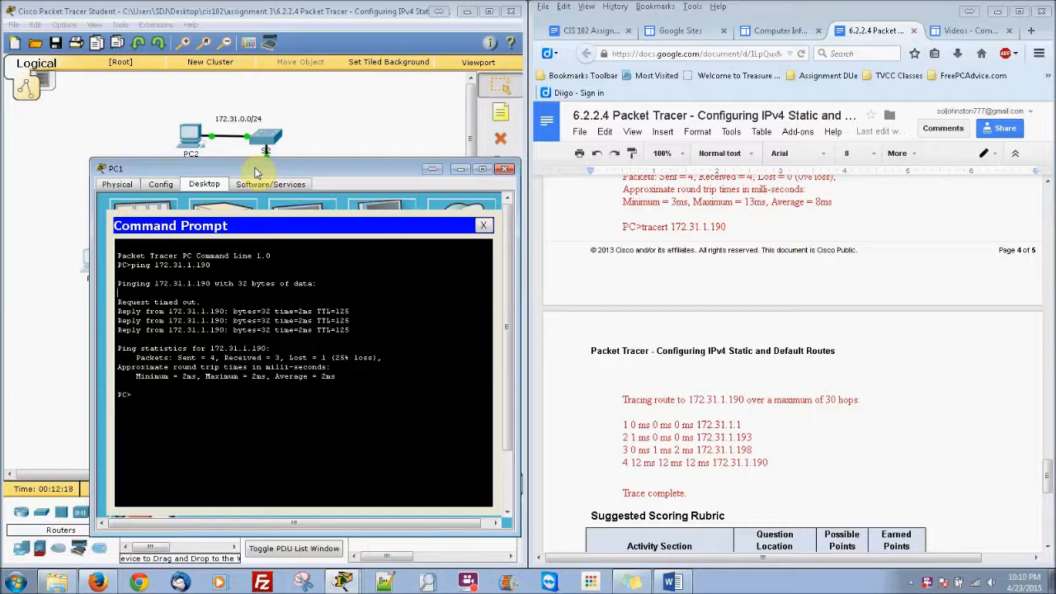
Step: Ping again and run tracert 172.31.1.190, reaching PC3 in four hops
{"action": "type", "text": "ping 172.31.1.190"}
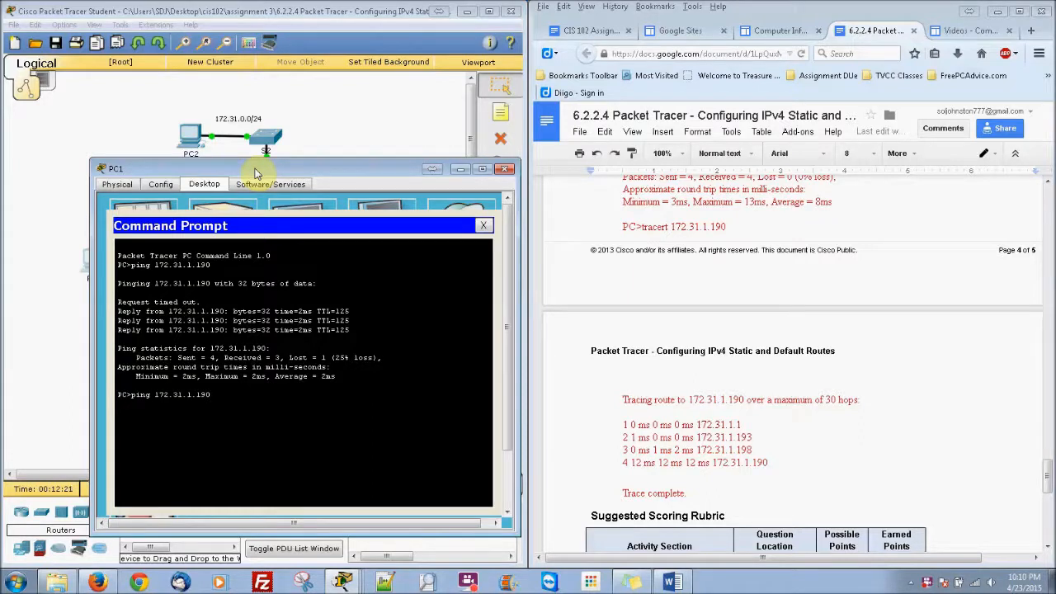
{"action": "type", "text": "tracer 172.31.1.190"}
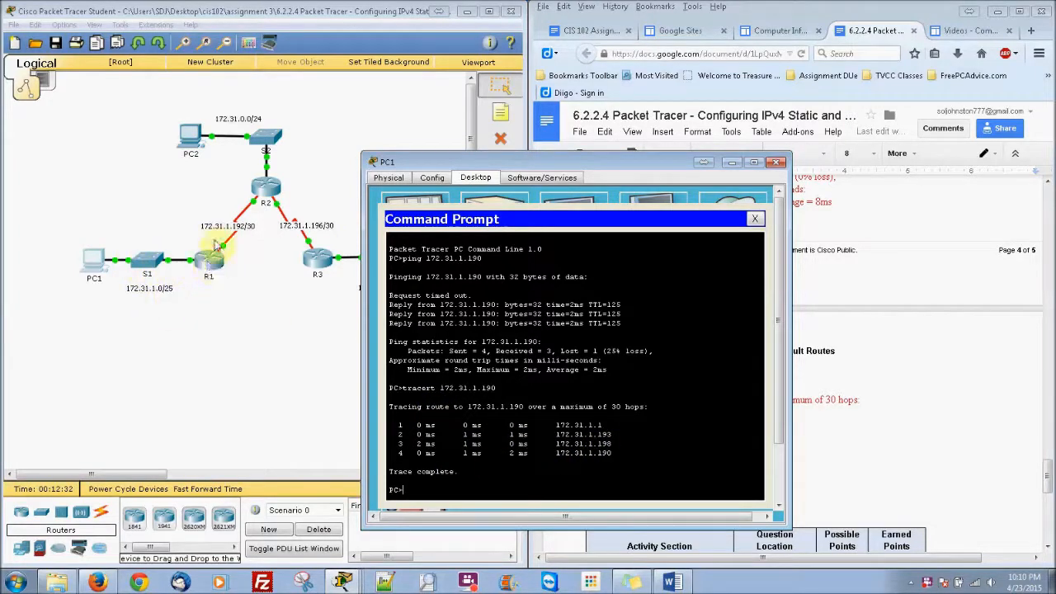
{"action": "mouse_move", "coordinate": [541, 436]}
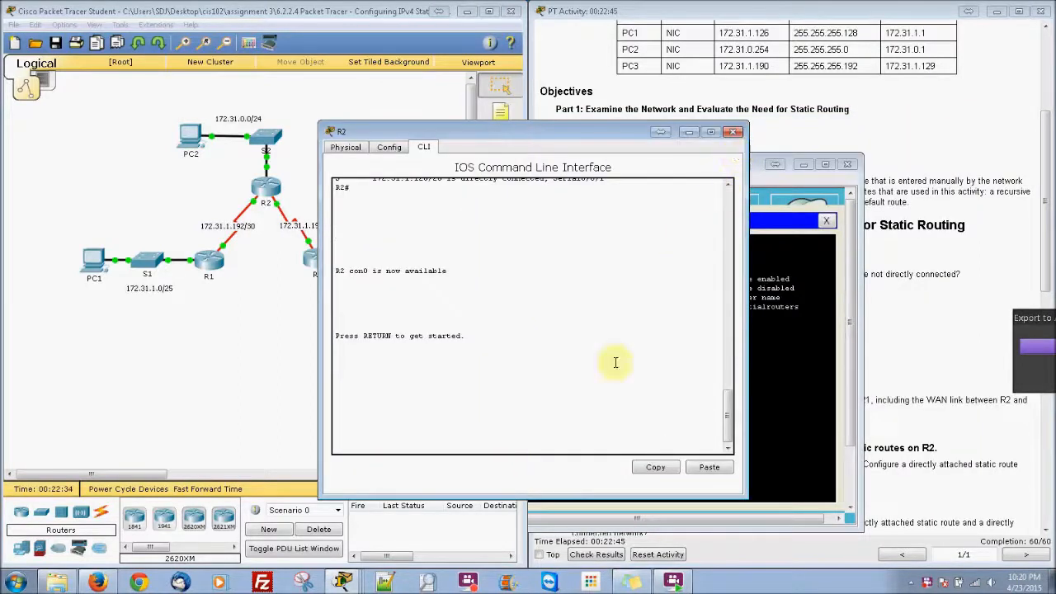
{"action": "mouse_move", "coordinate": [375, 495]}
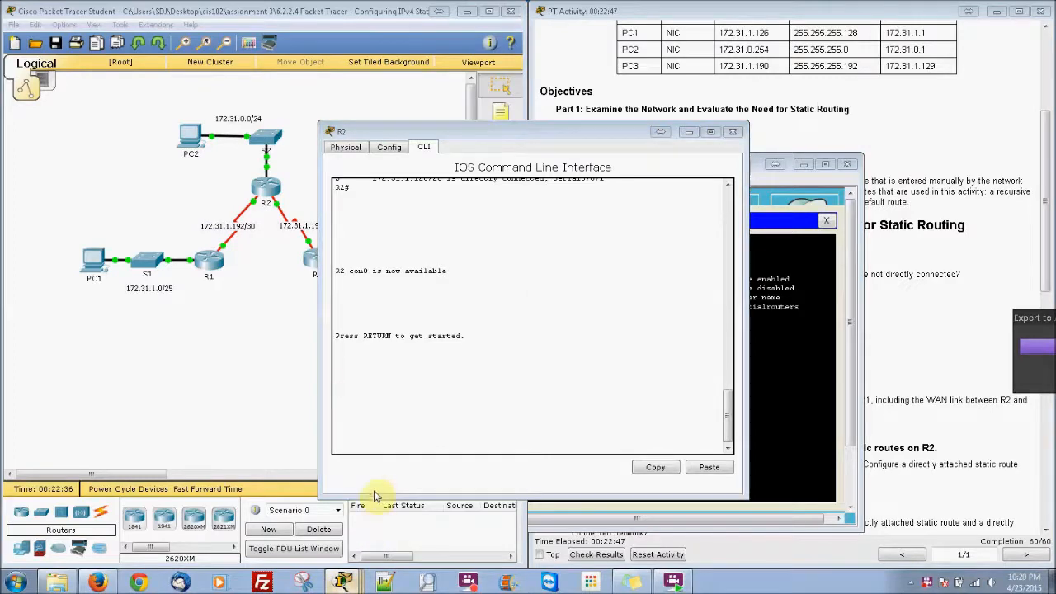